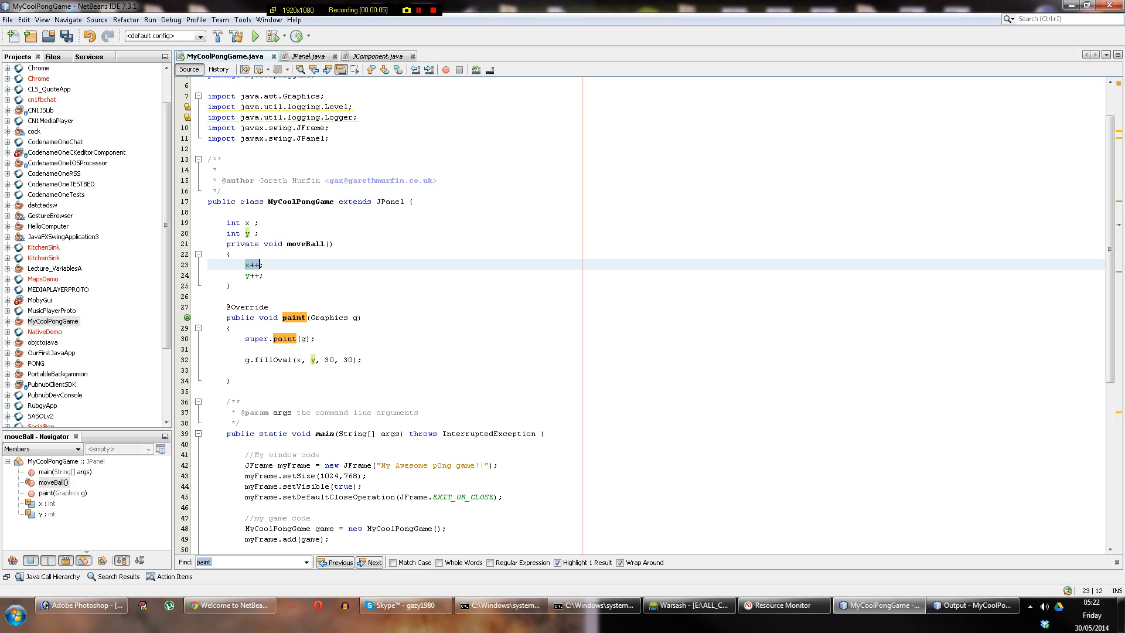
Initialise the x and y field declarations to 0.
click(253, 223)
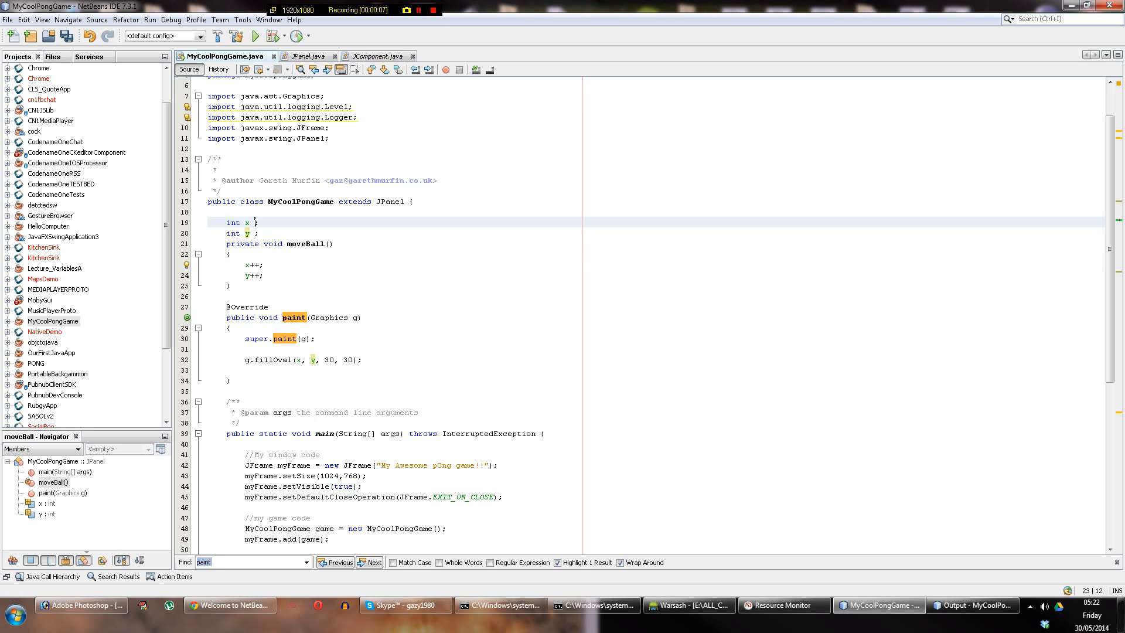
click(249, 223)
text(= 0)
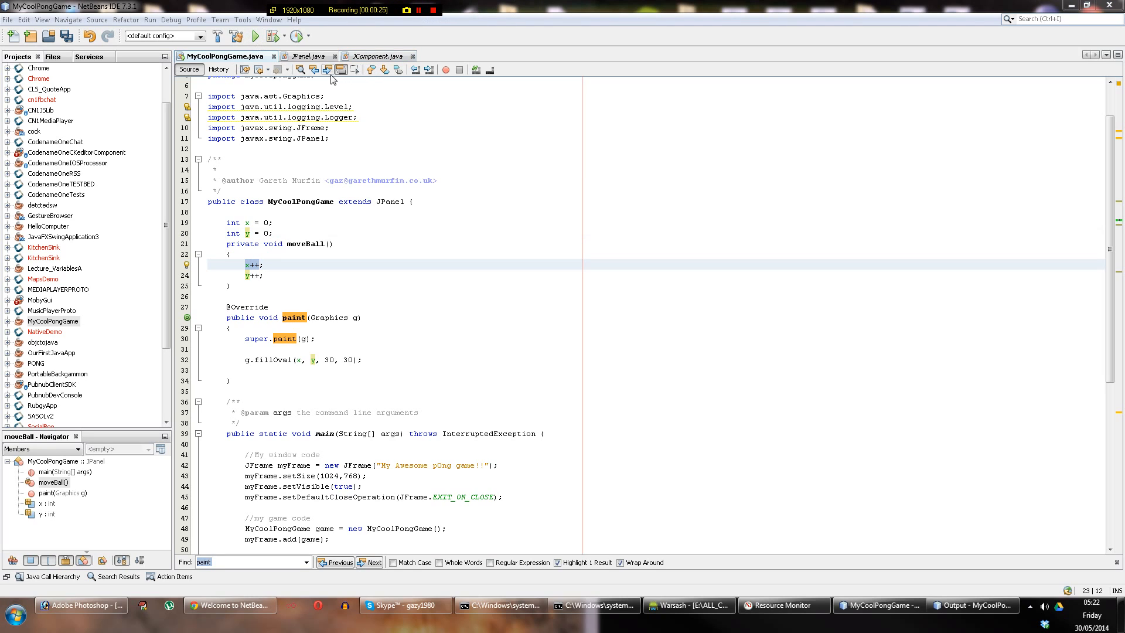
click(255, 36)
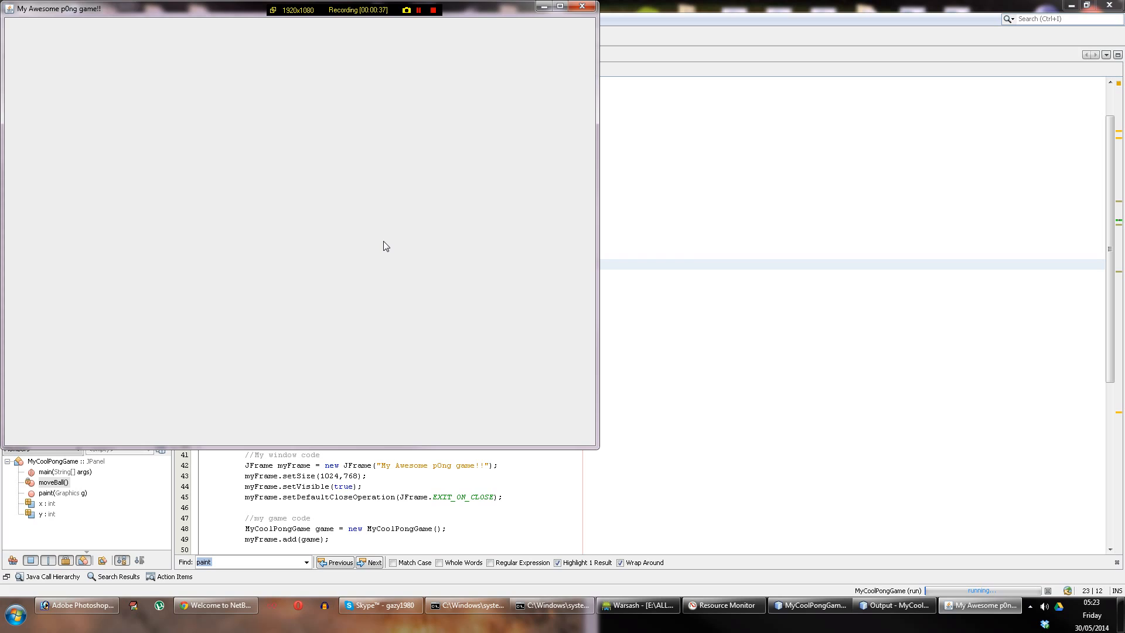
mouse_move(658, 6)
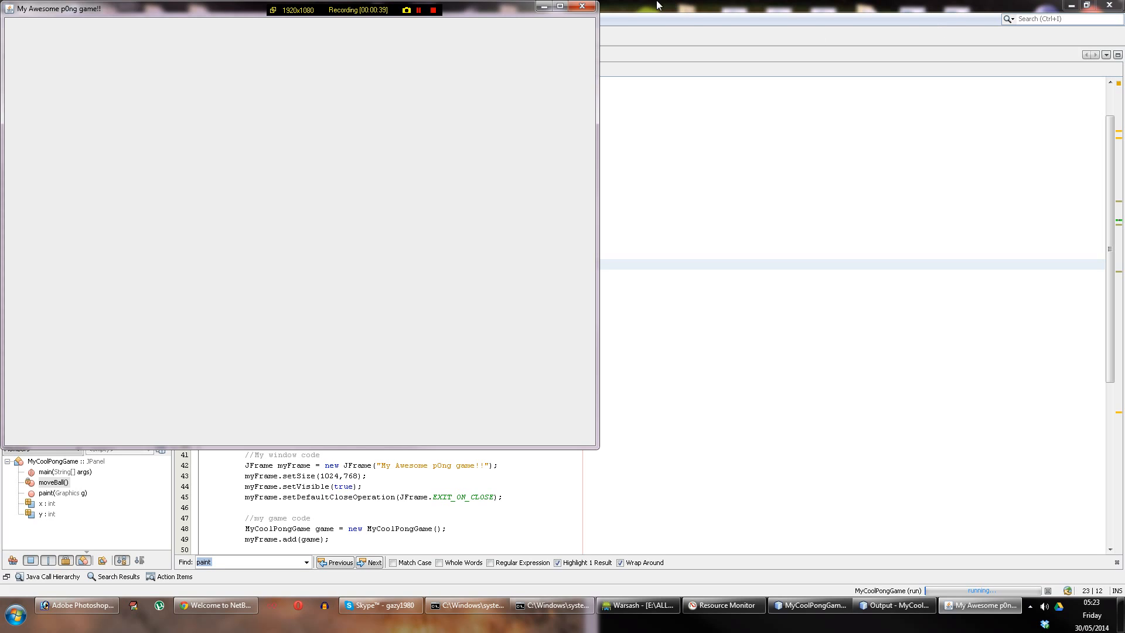
mouse_move(584, 7)
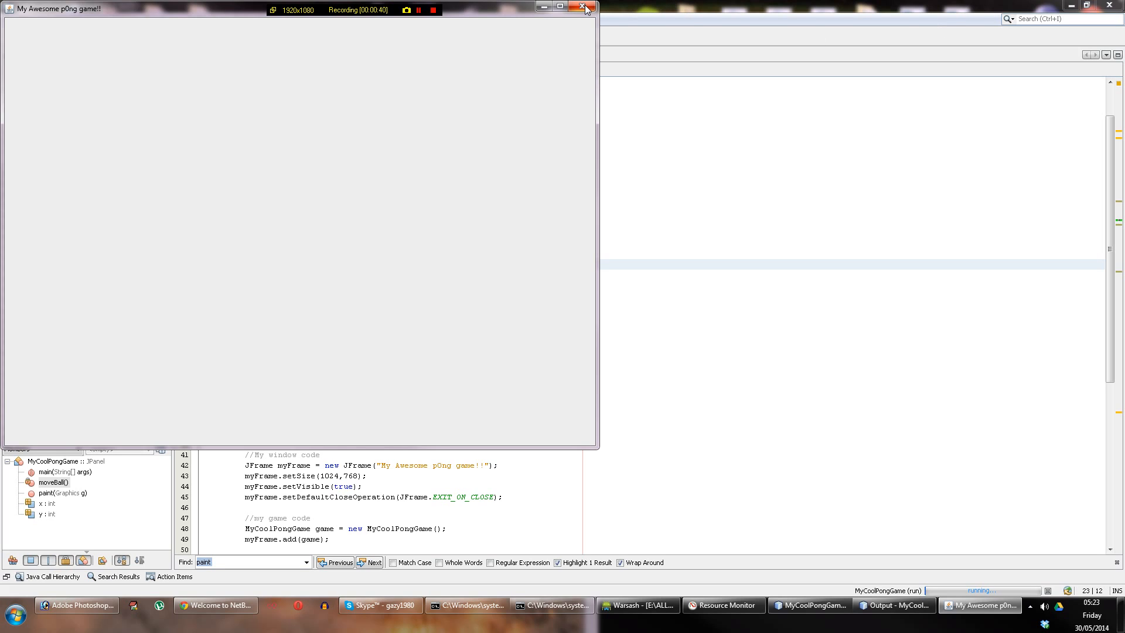
mouse_move(586, 9)
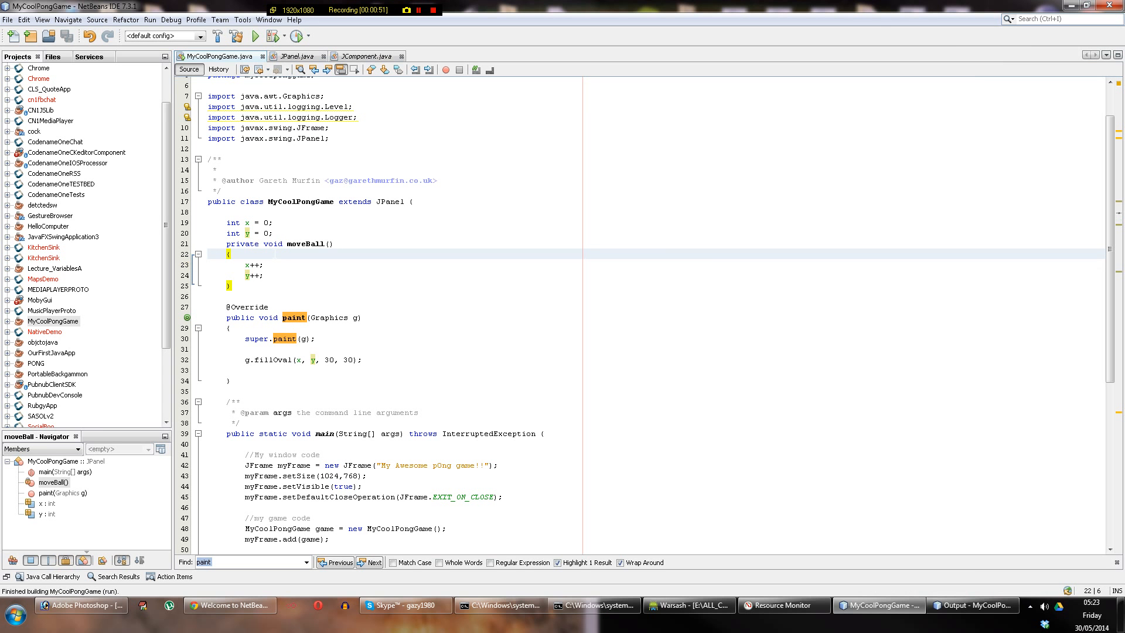
Rewrite the x increment in moveBall as x = x + 1, commenting the old form.
click(257, 276)
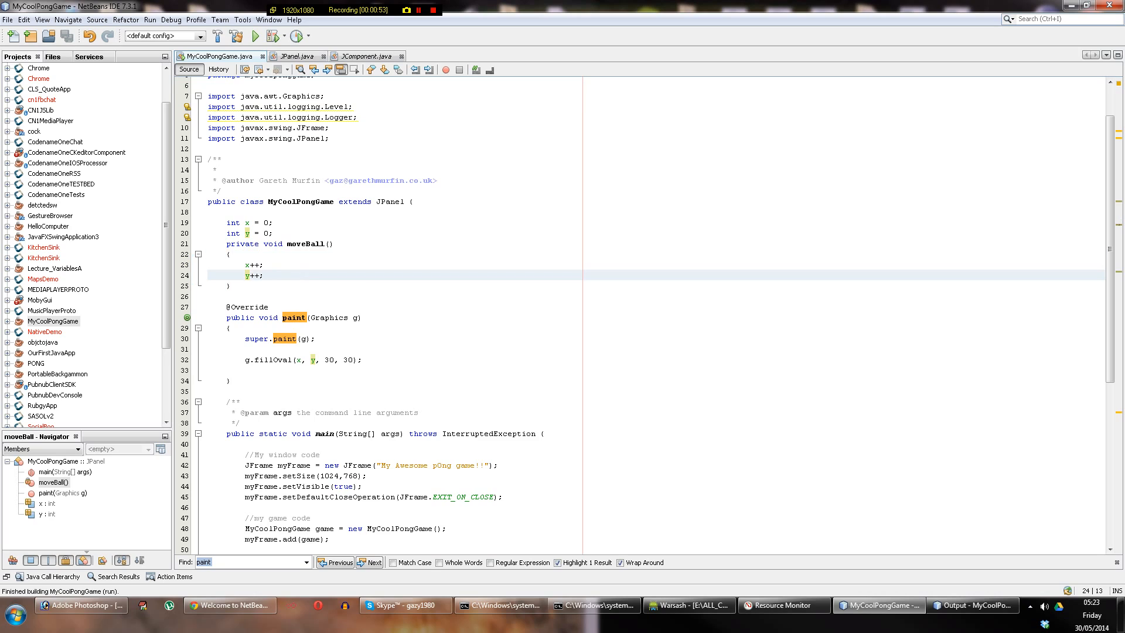
click(262, 265)
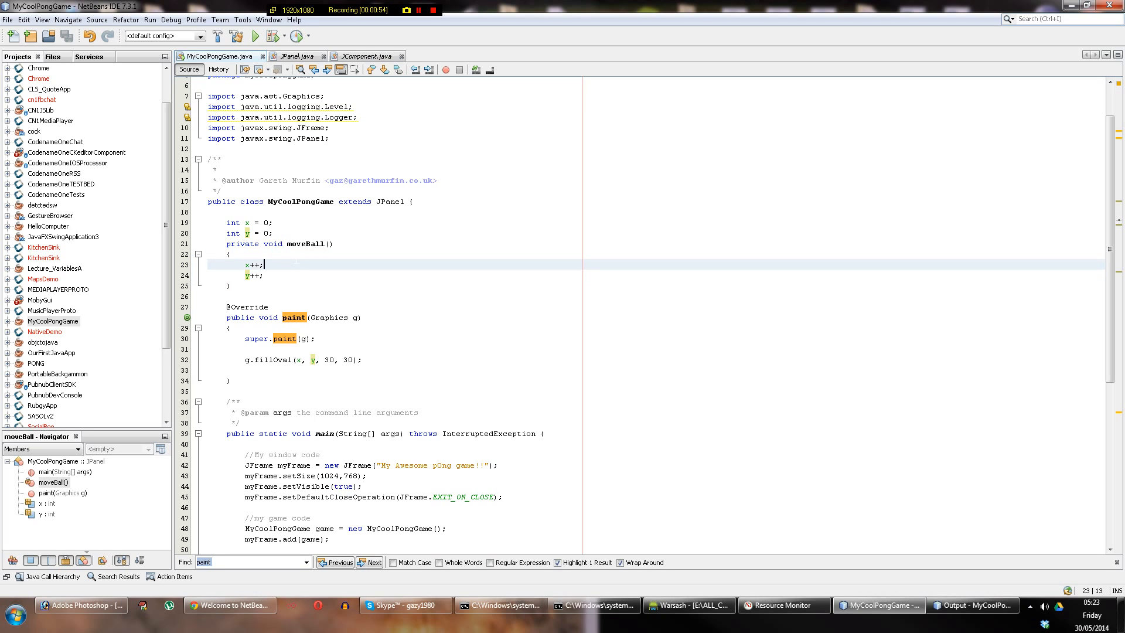
text(// x)
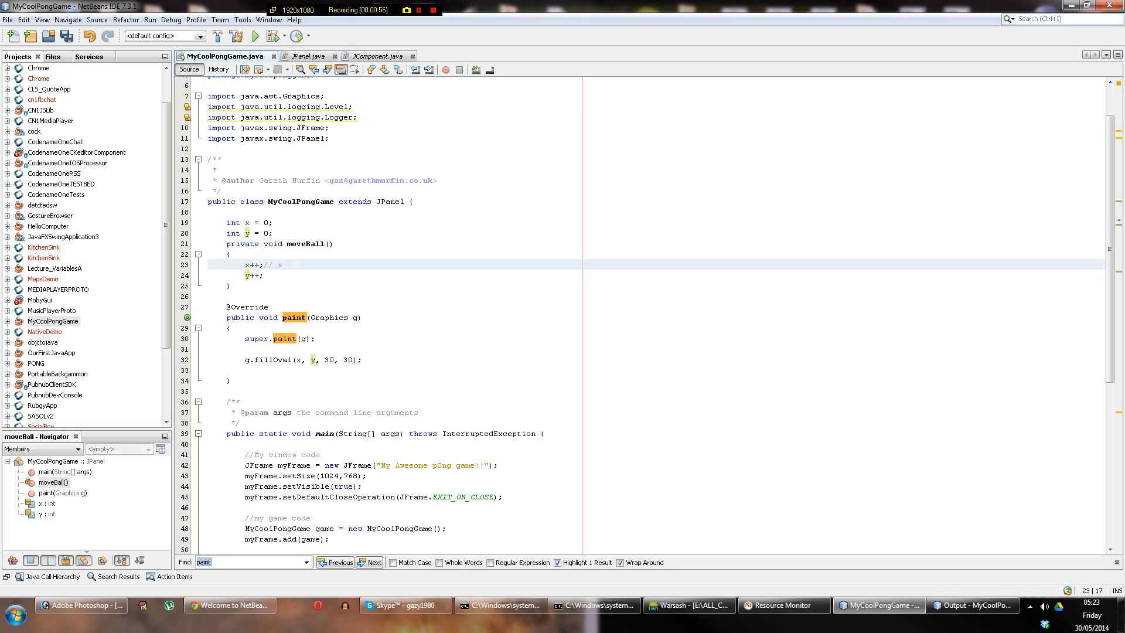
text(= x)
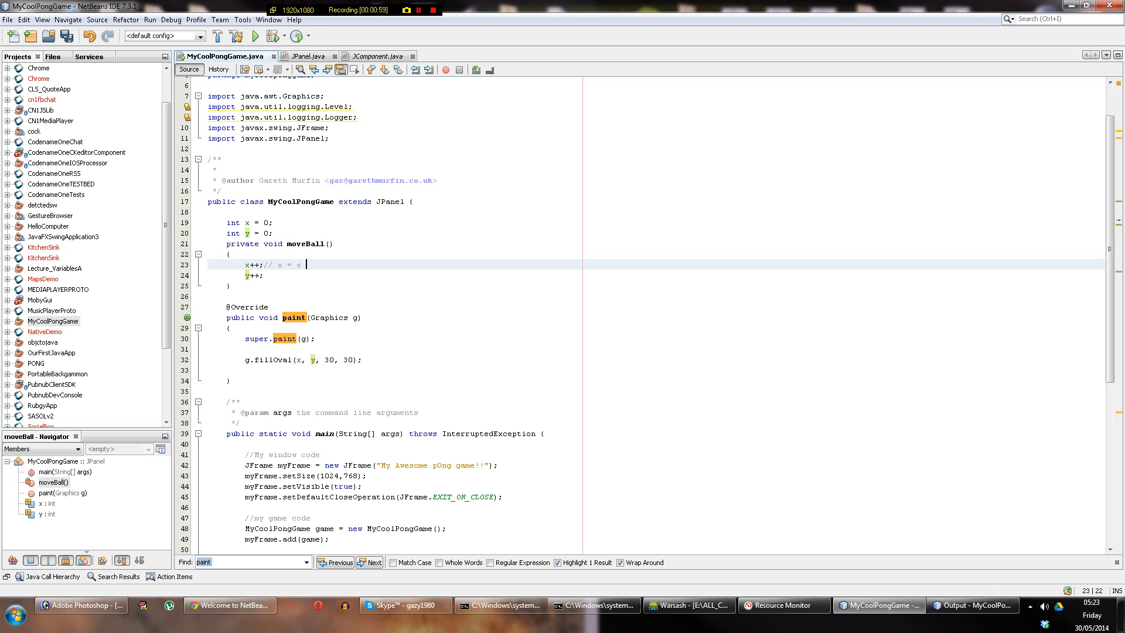
text(+ 1;)
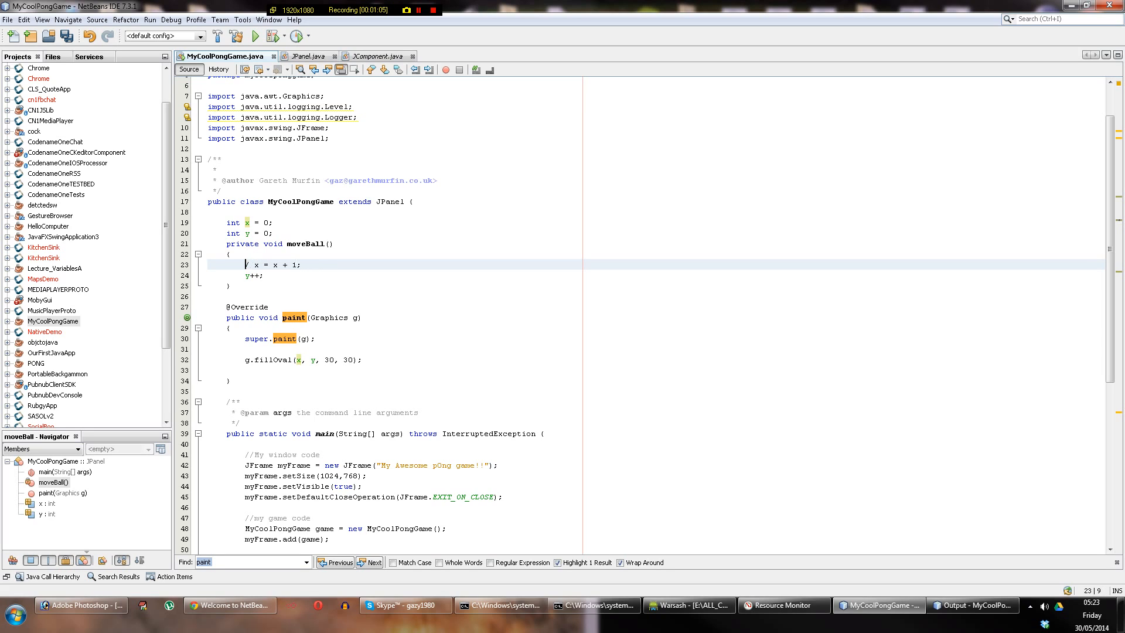
Replace the old y increment with y = y + 1.
key(Delete)
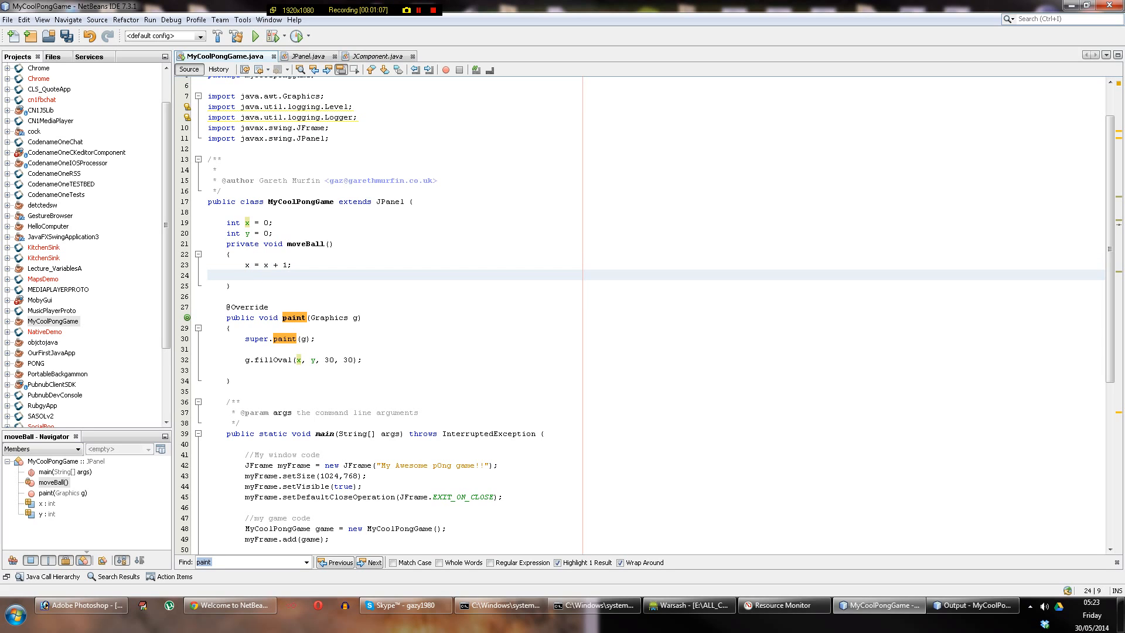
text(y = y)
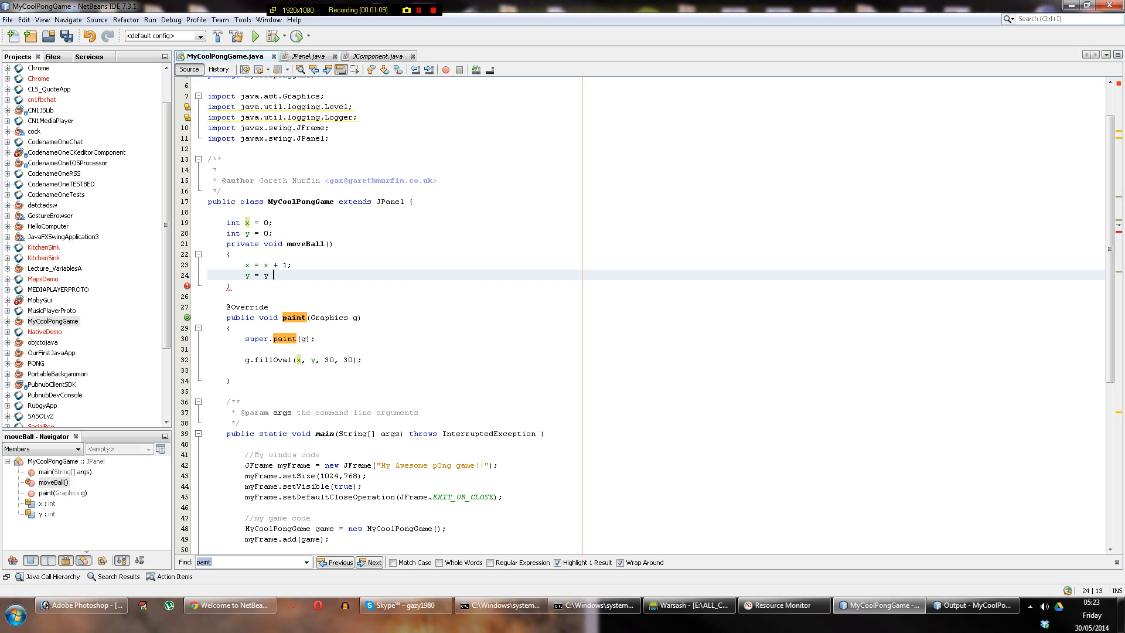
text(+ 1;)
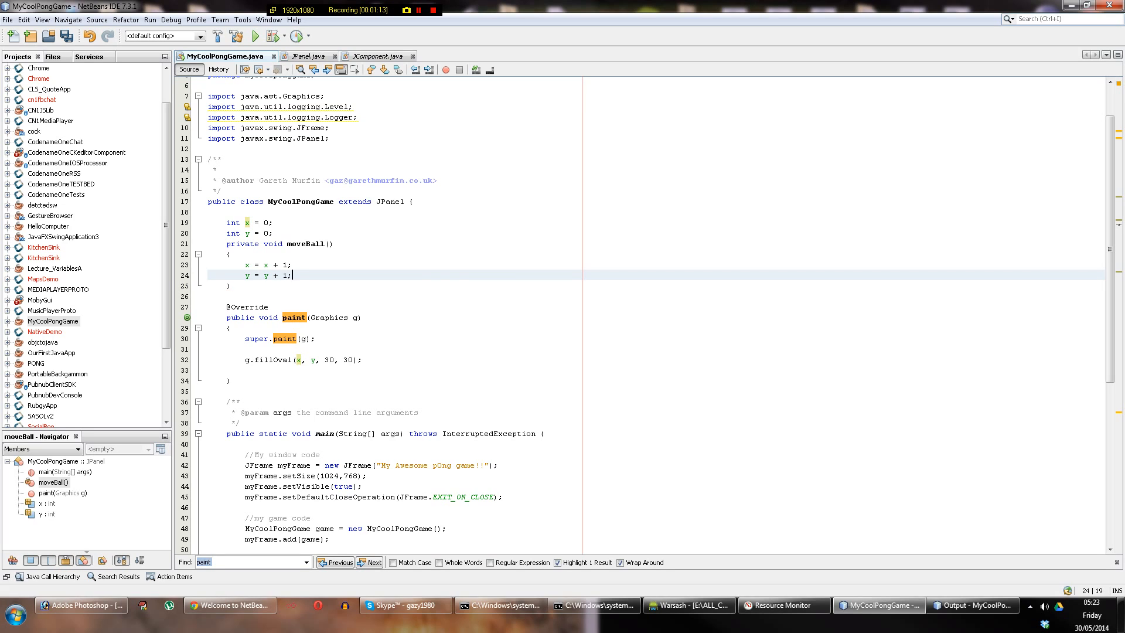
click(419, 10)
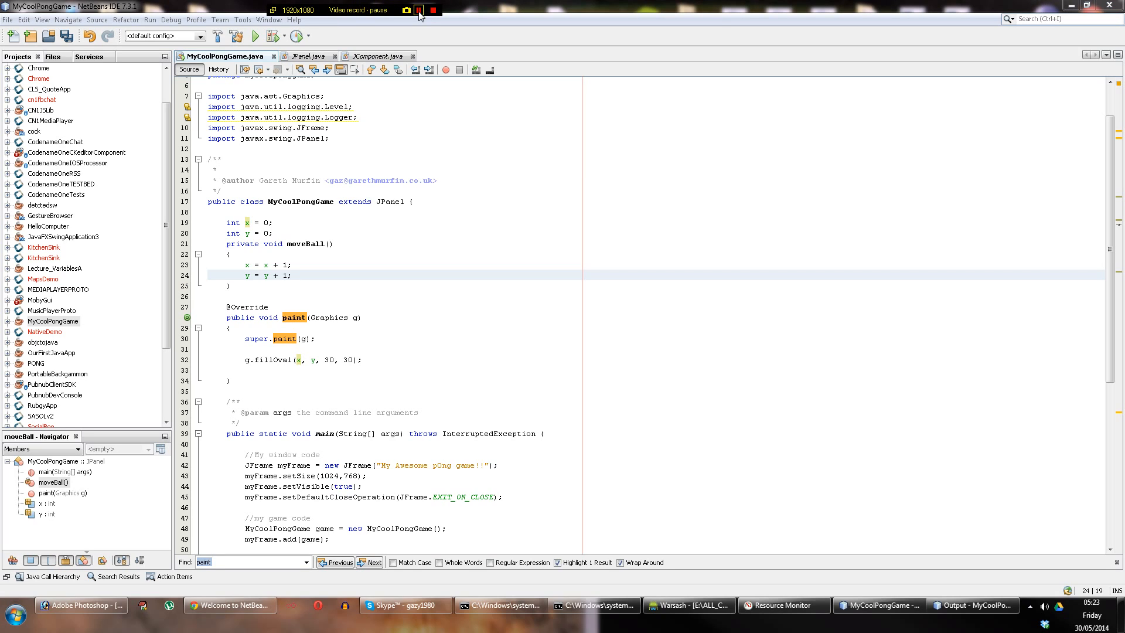
Add an if (y==getHeight()) check with an empty body below the increments, completing getHeight.
click(419, 11)
text(if ()
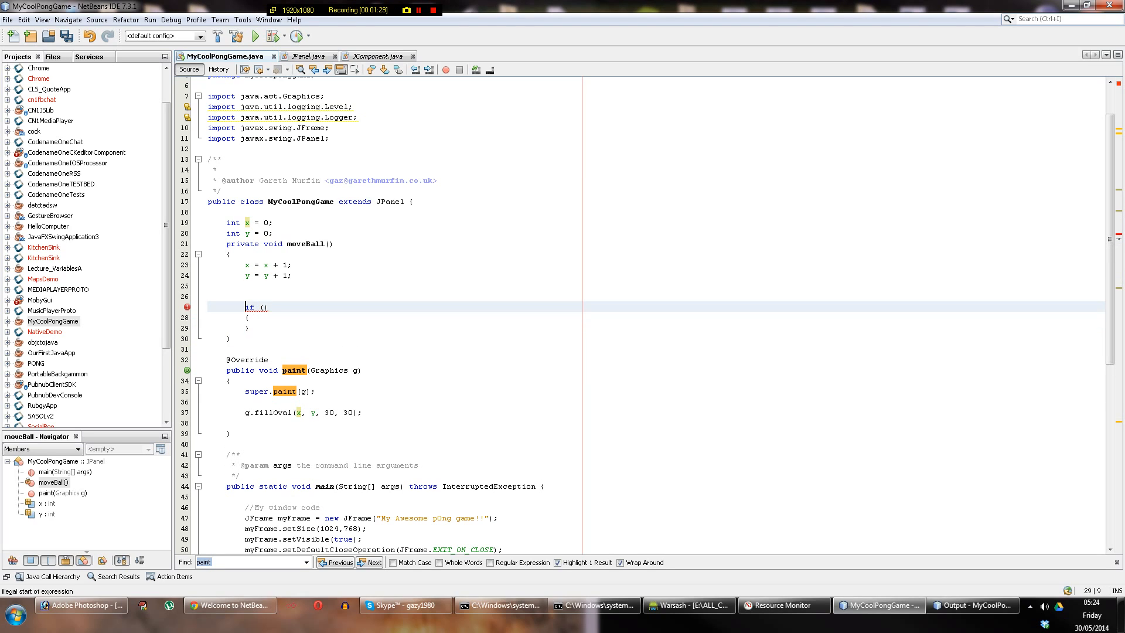
text(y)
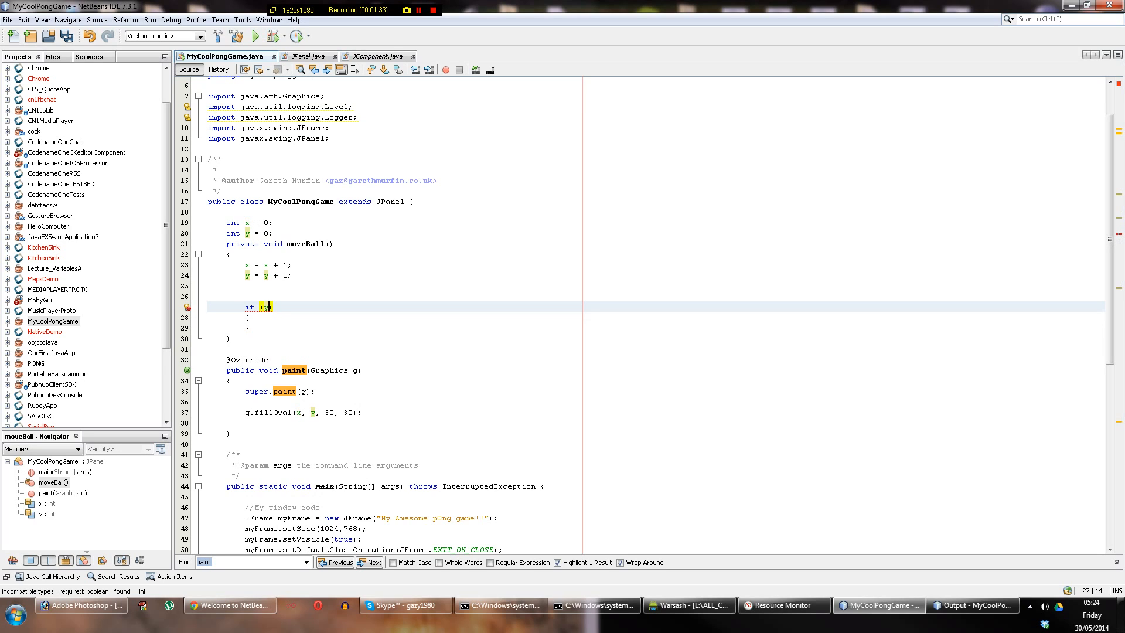
text(==)
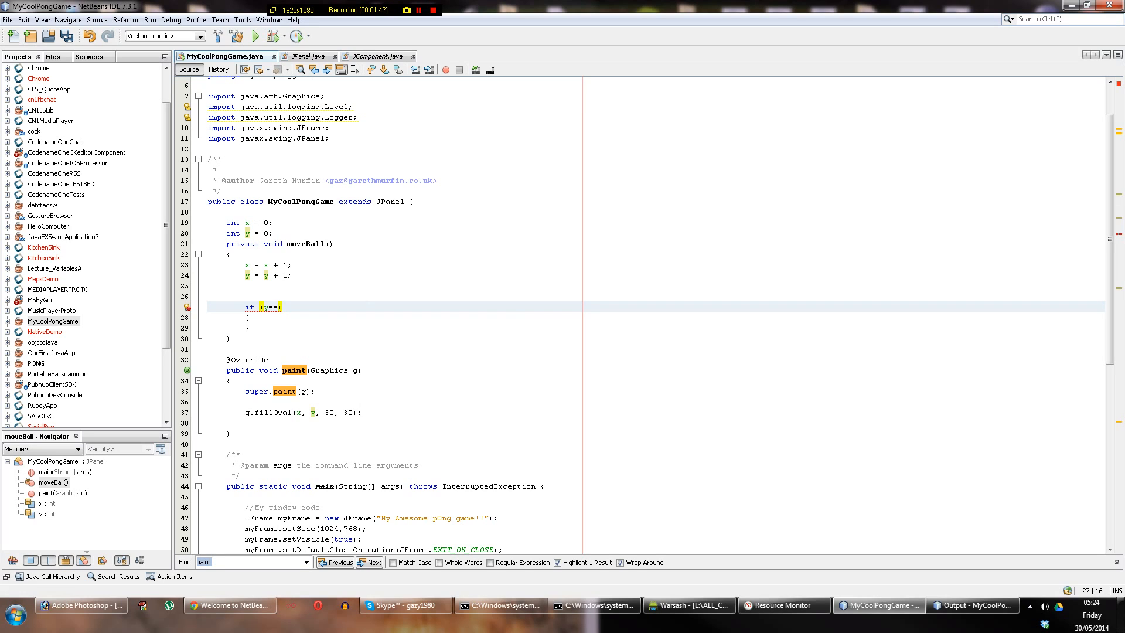
click(257, 222)
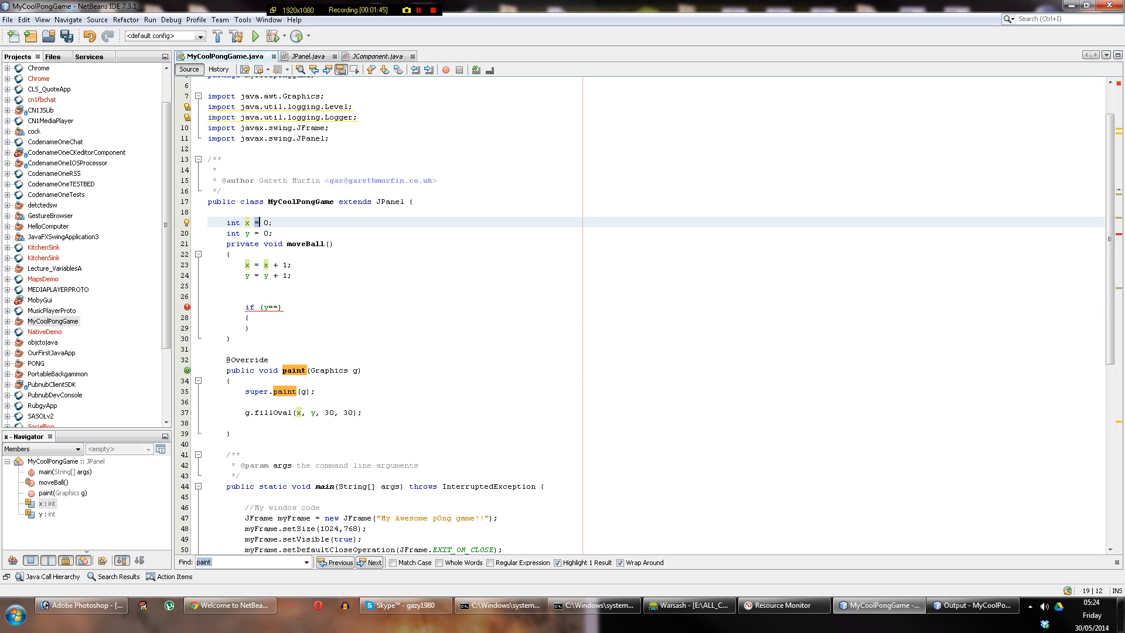
click(284, 307)
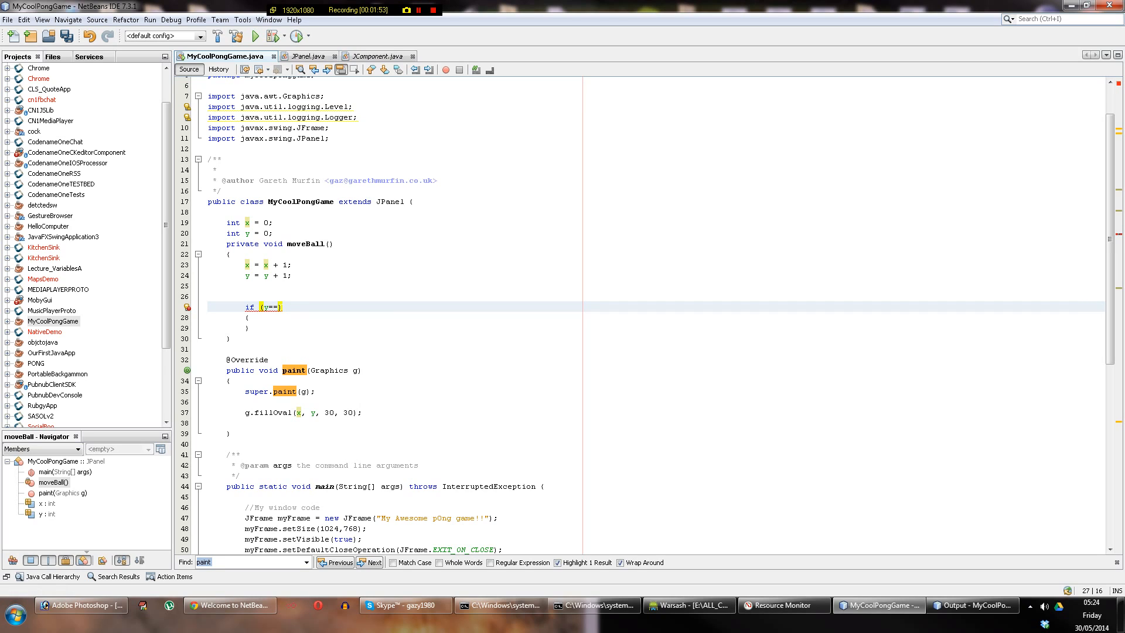
text(getHeight()
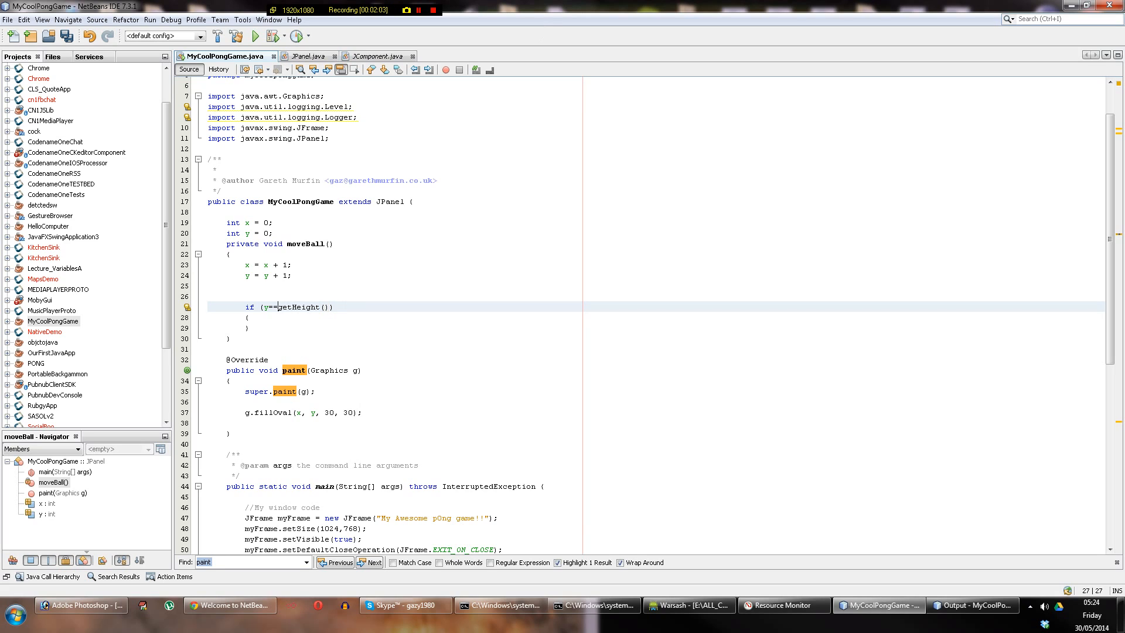
double_click(303, 307)
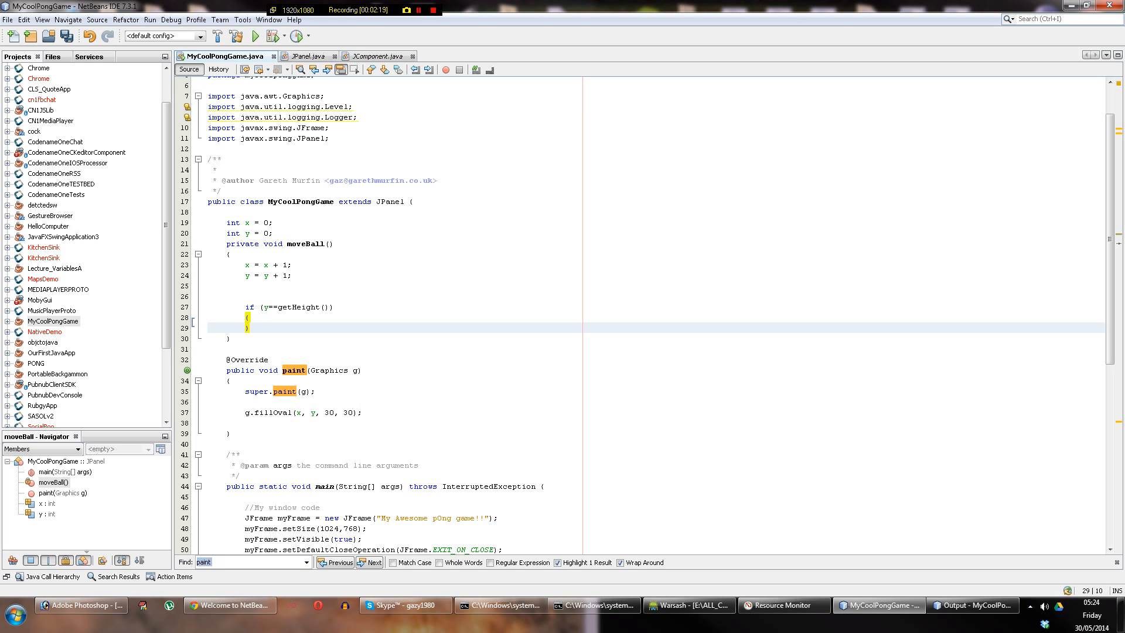
Open a blank line inside the if (y==getHeight()) block's braces.
click(248, 315)
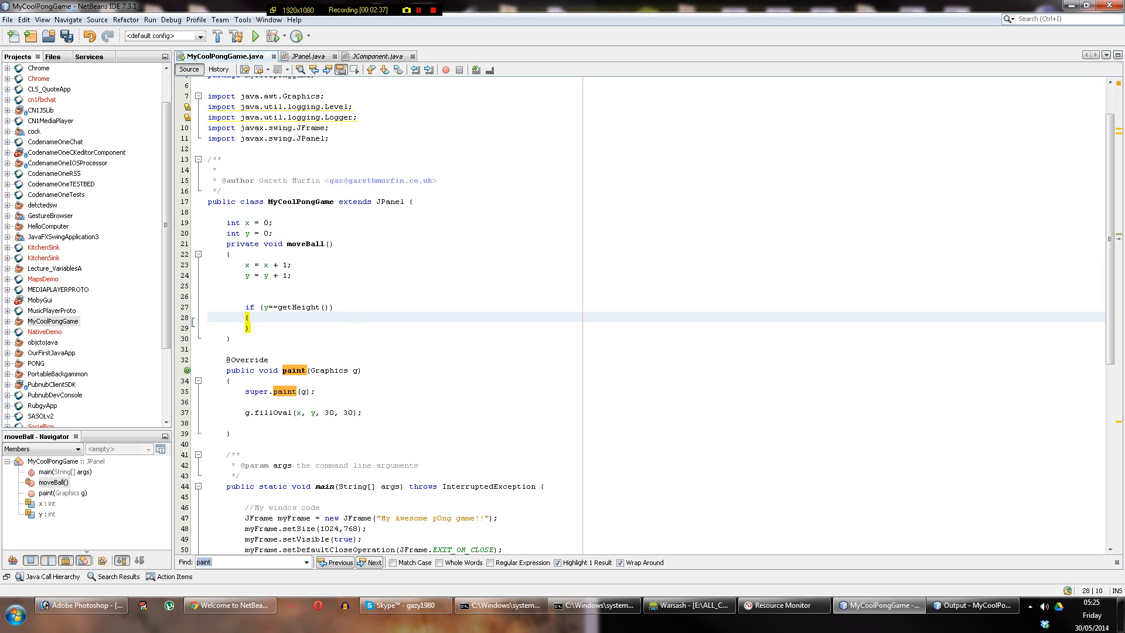
mouse_move(25, 20)
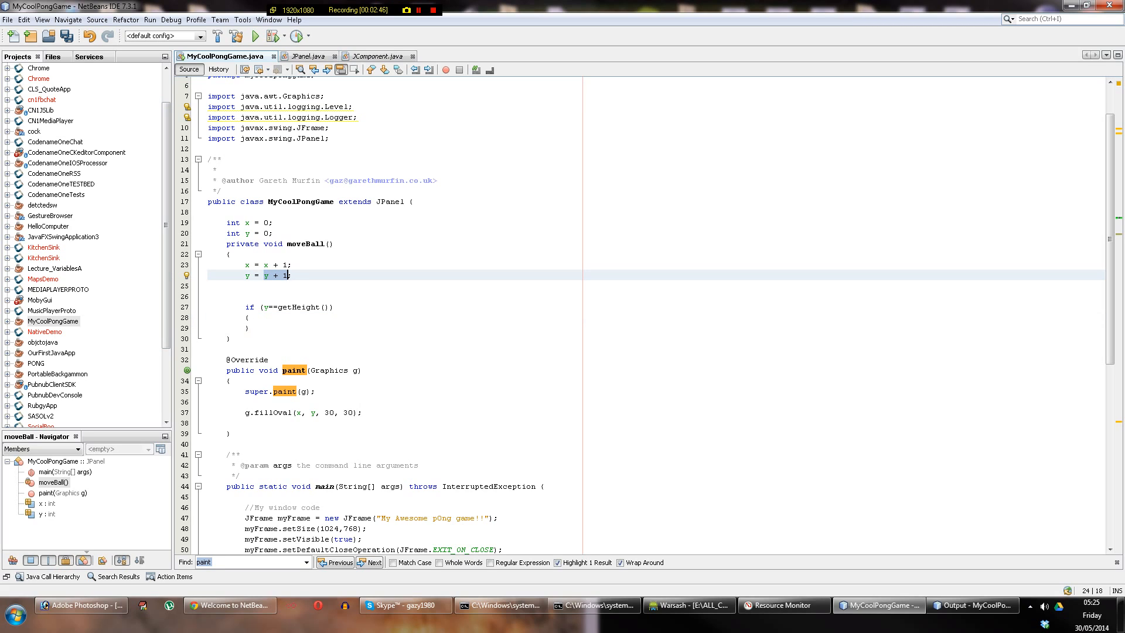
click(294, 306)
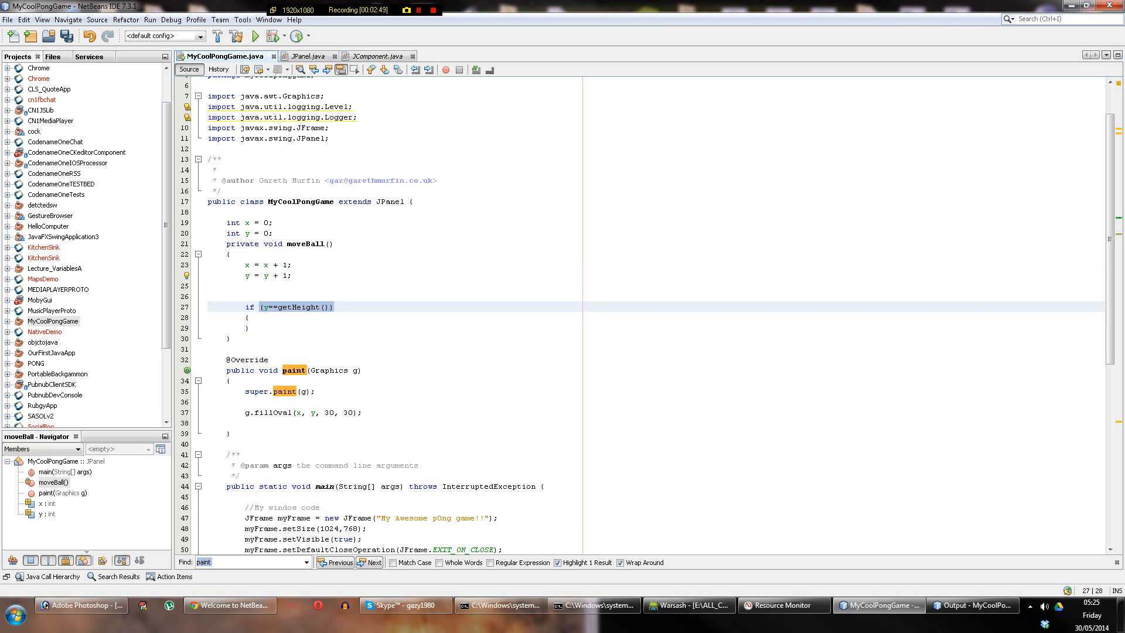
click(335, 305)
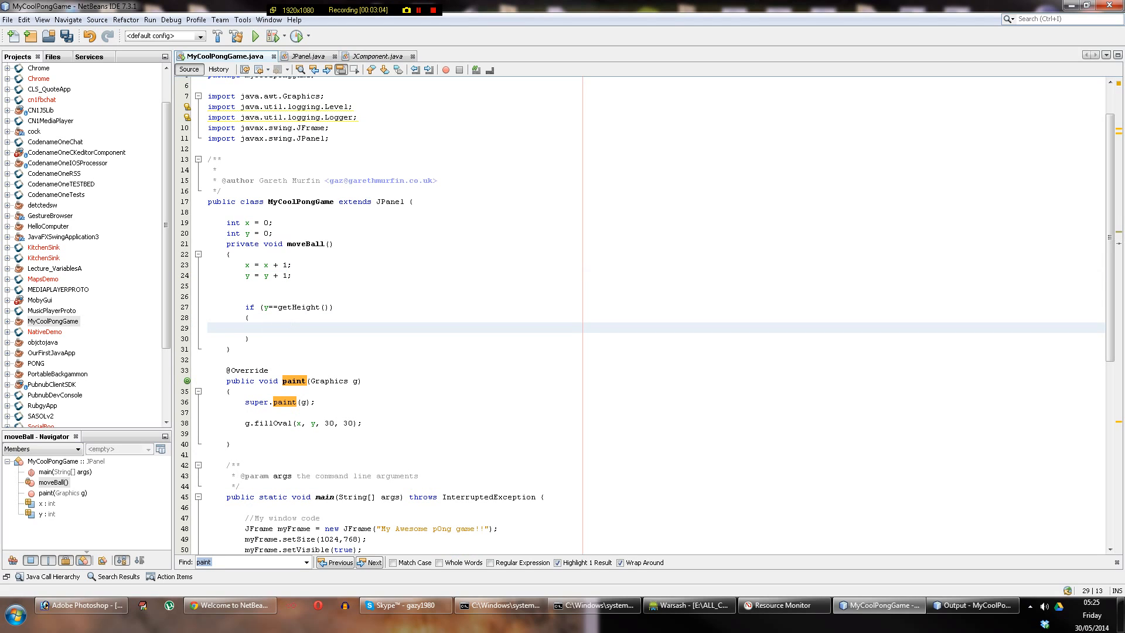
Write y = y - 1; inside the if block with correct spacing around the minus.
text(y = y -1;)
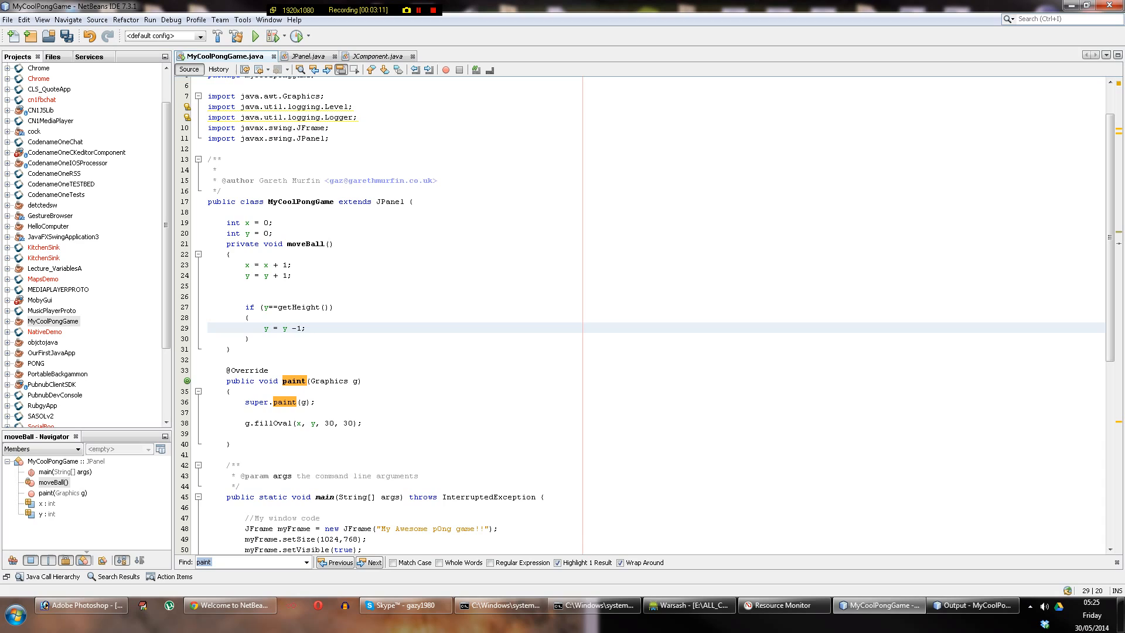
click(253, 36)
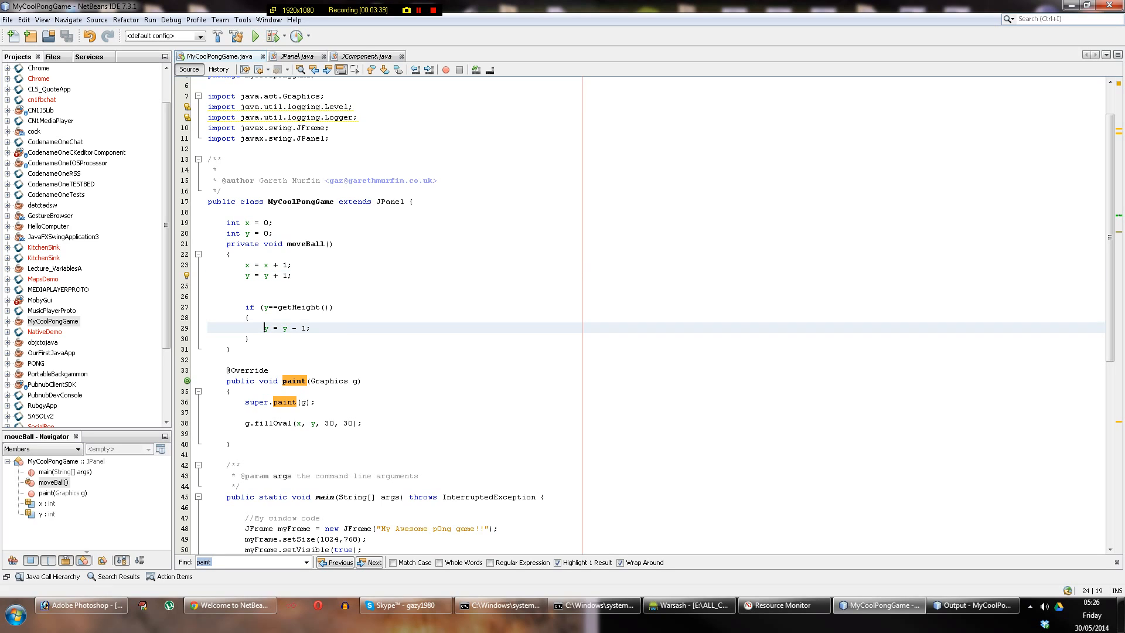
double_click(286, 328)
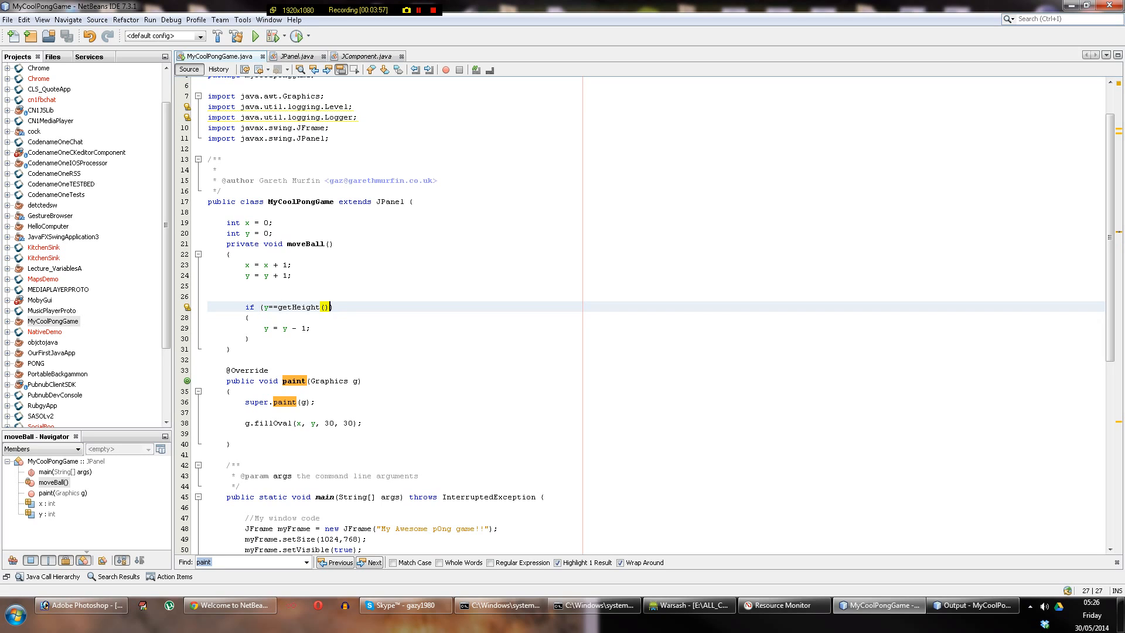
Add a new field int border = 30; on a line below the y declaration.
click(291, 275)
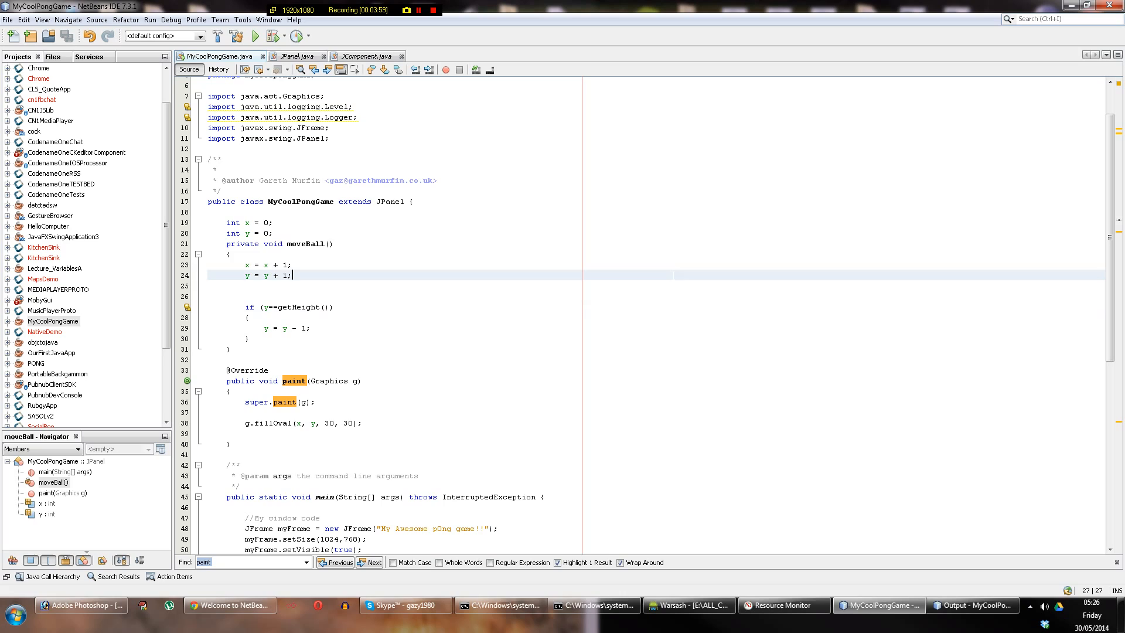
click(274, 233)
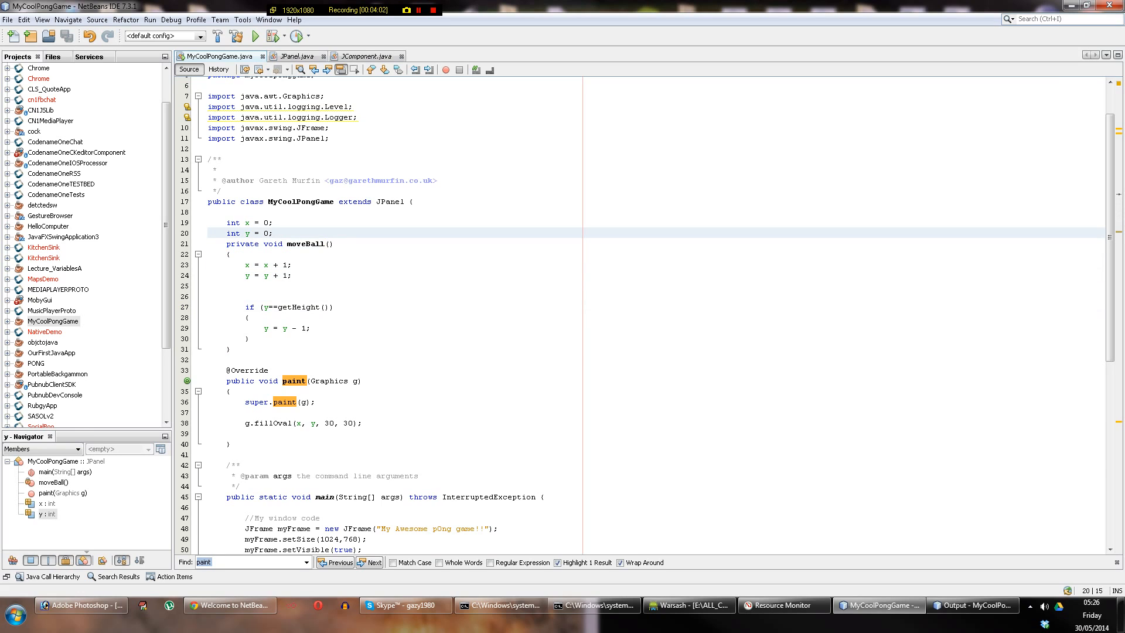
click(293, 307)
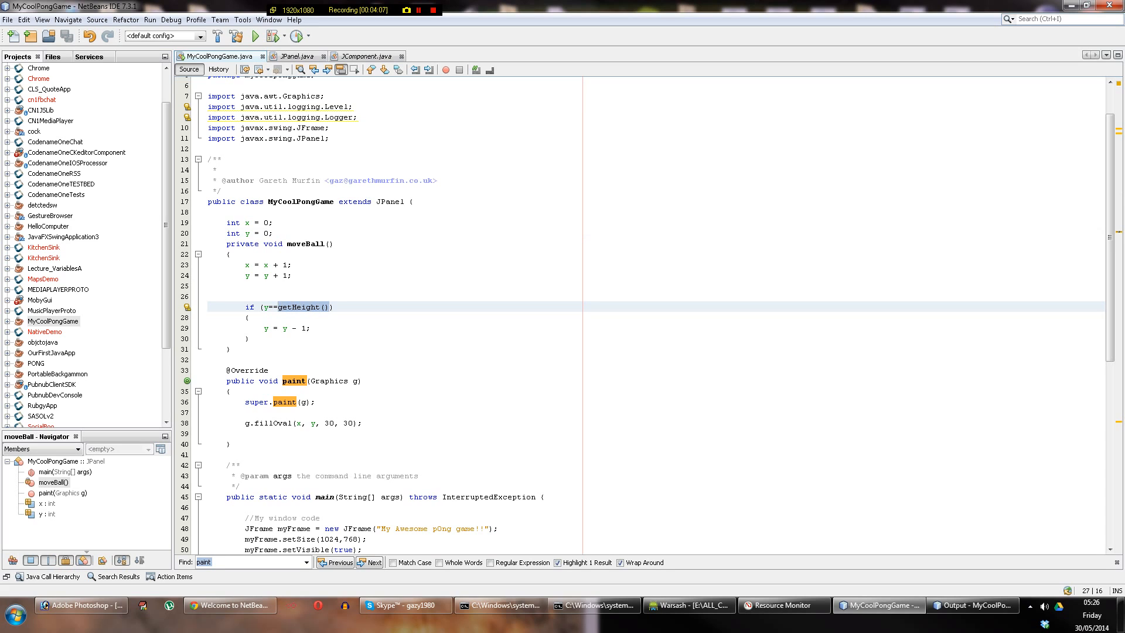
click(258, 233)
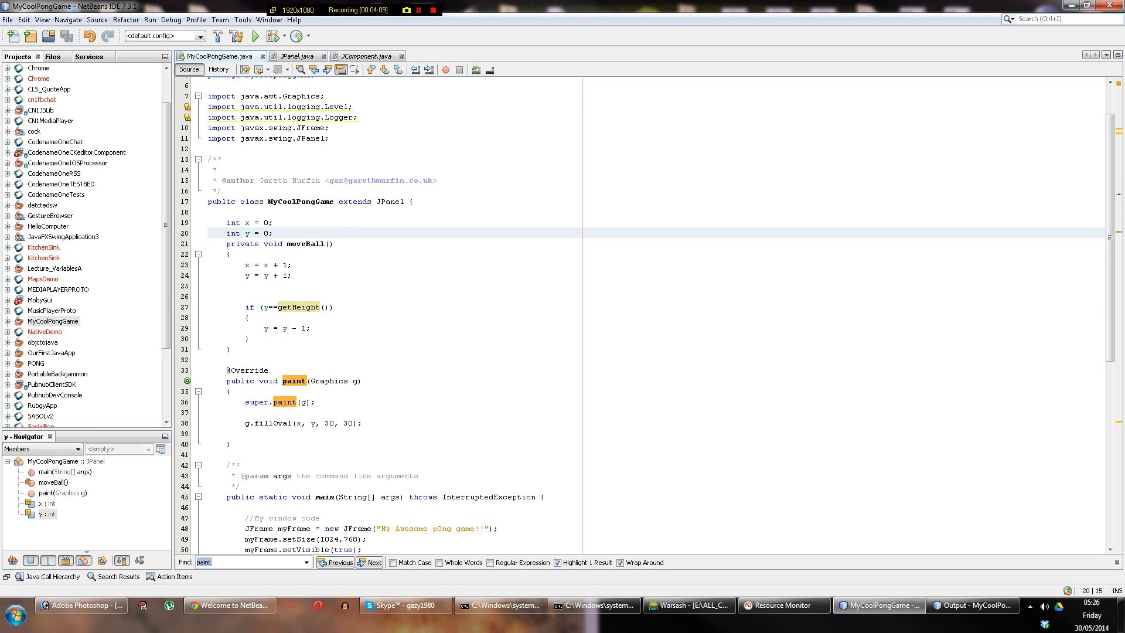
key(enter)
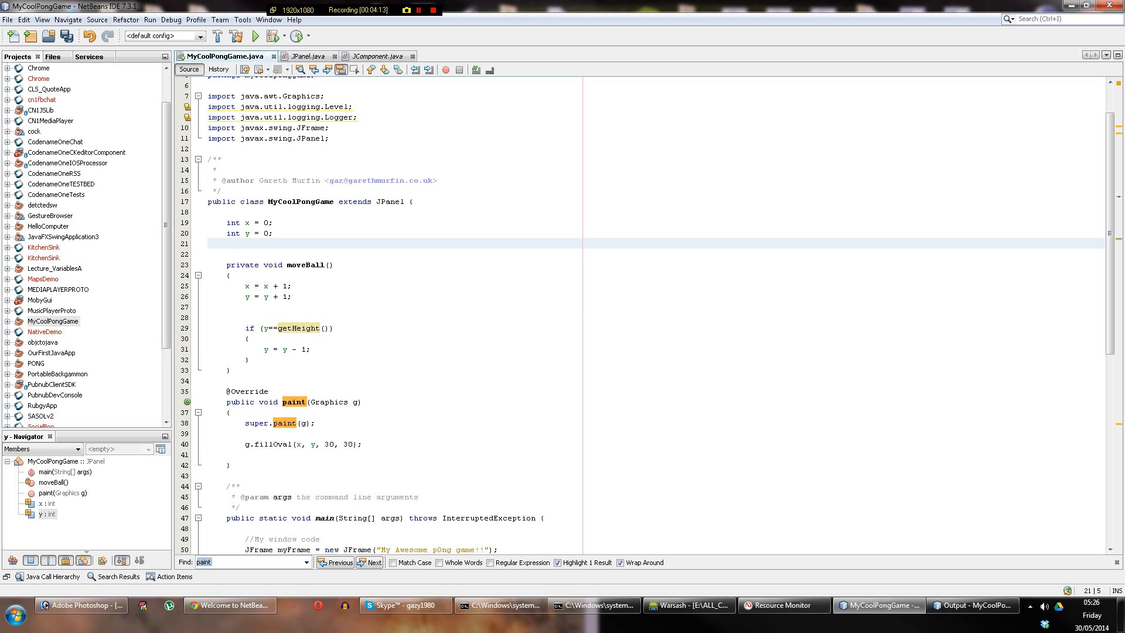
text(int)
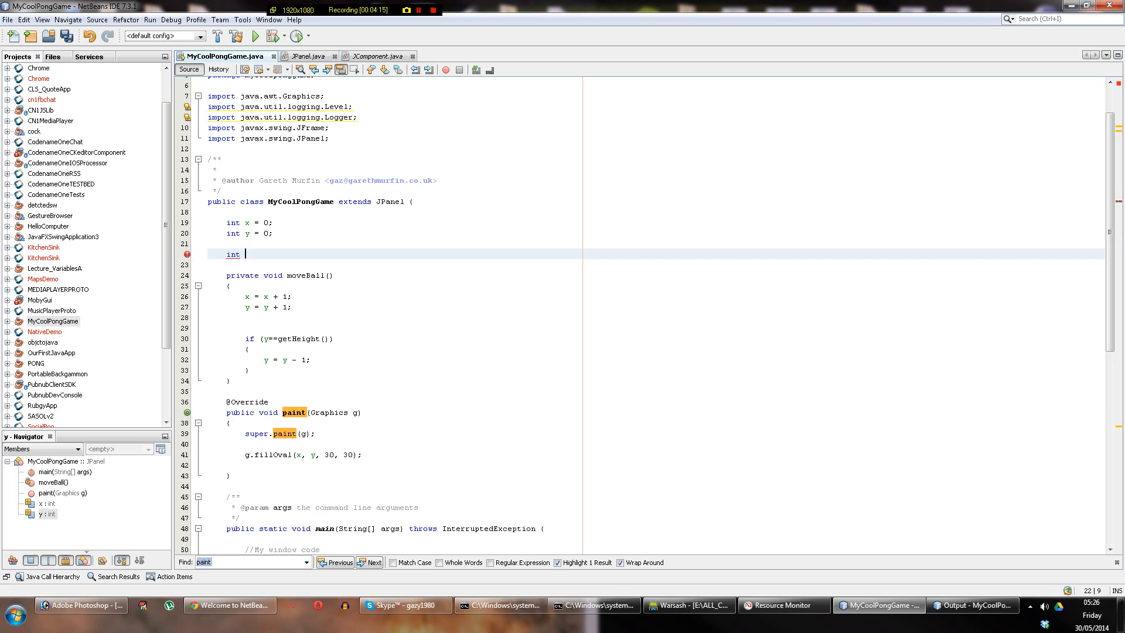
text(border = 30;)
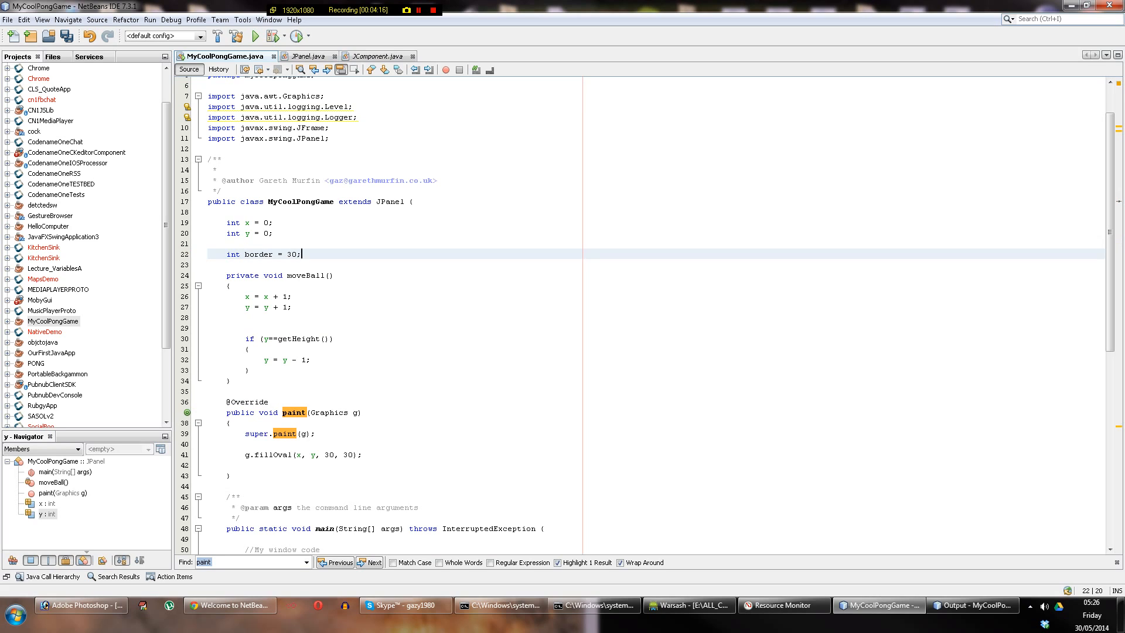
Change the bottom check condition to y==getHeight()-border.
click(299, 254)
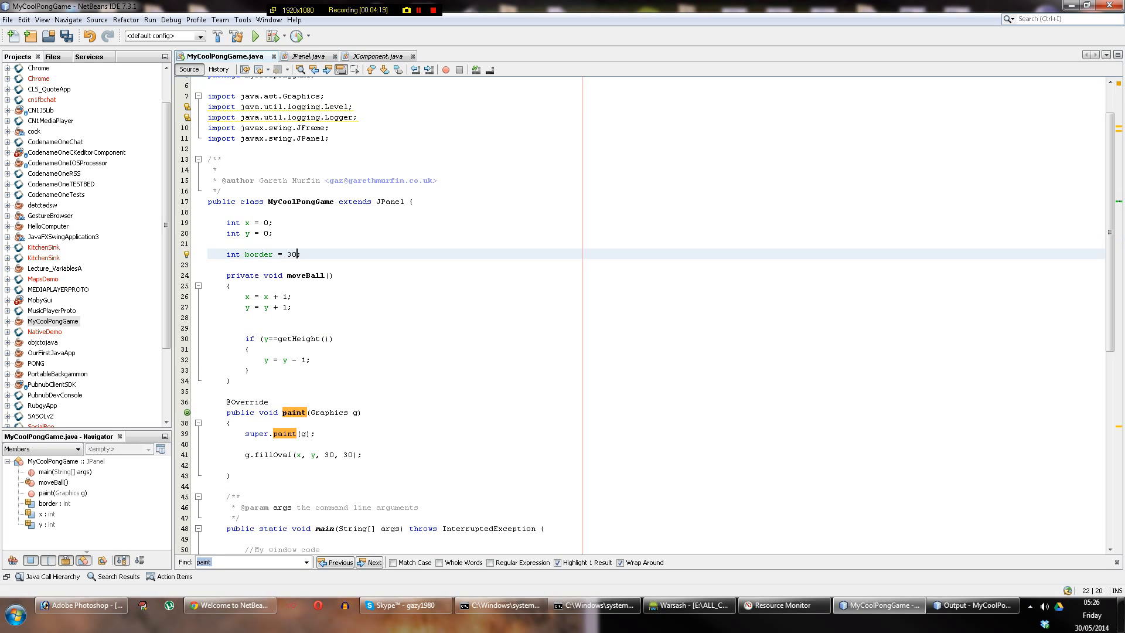
double_click(257, 254)
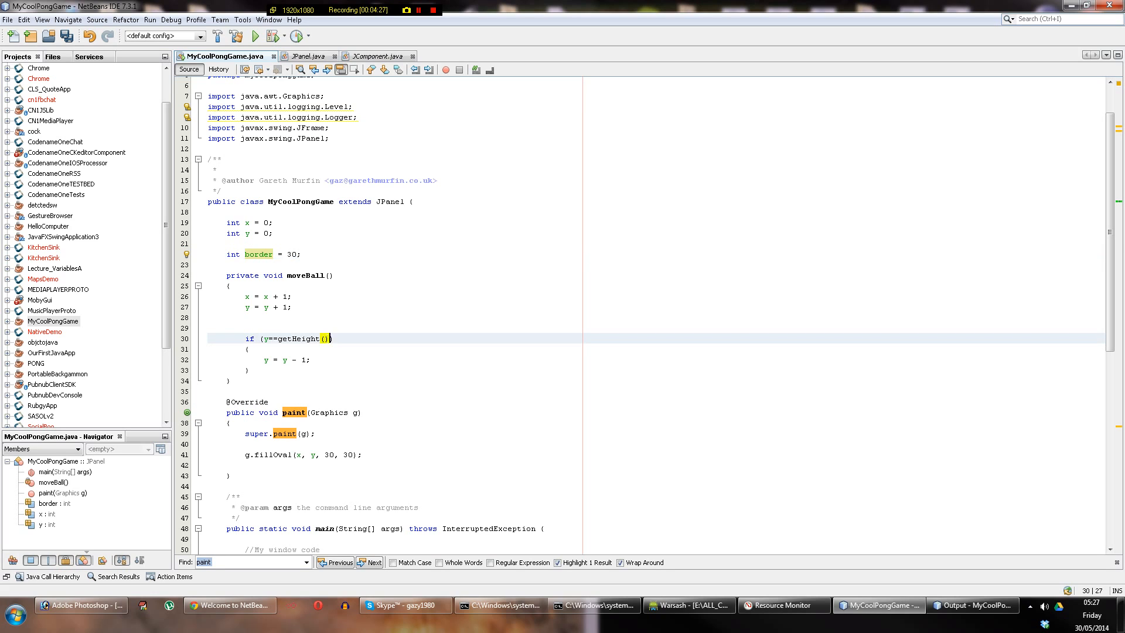
text(-30)
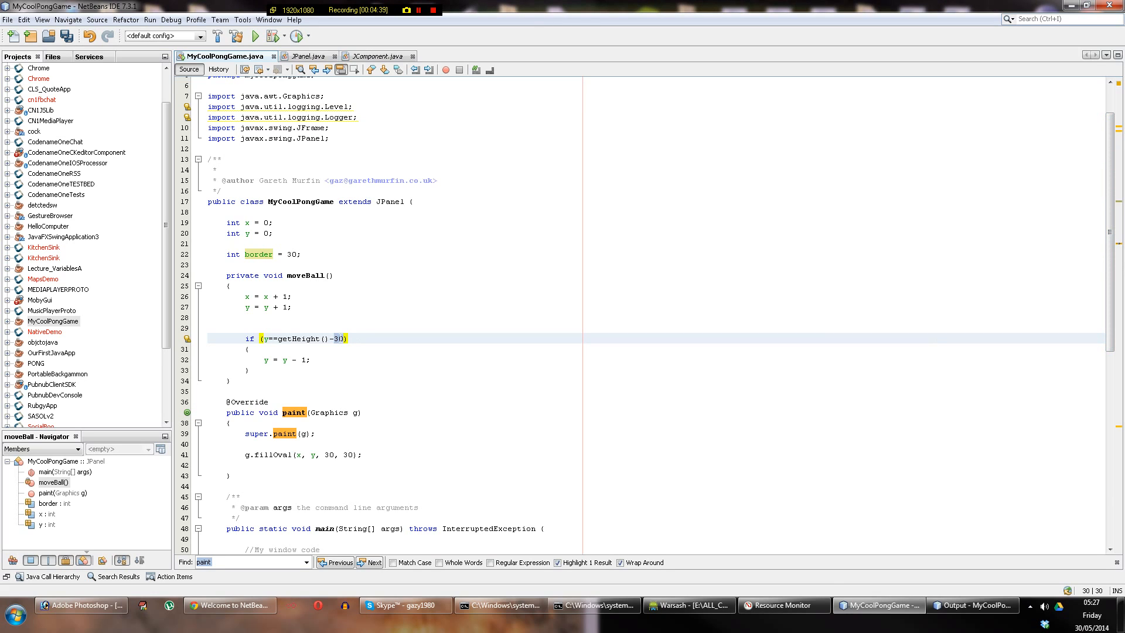
text(border)
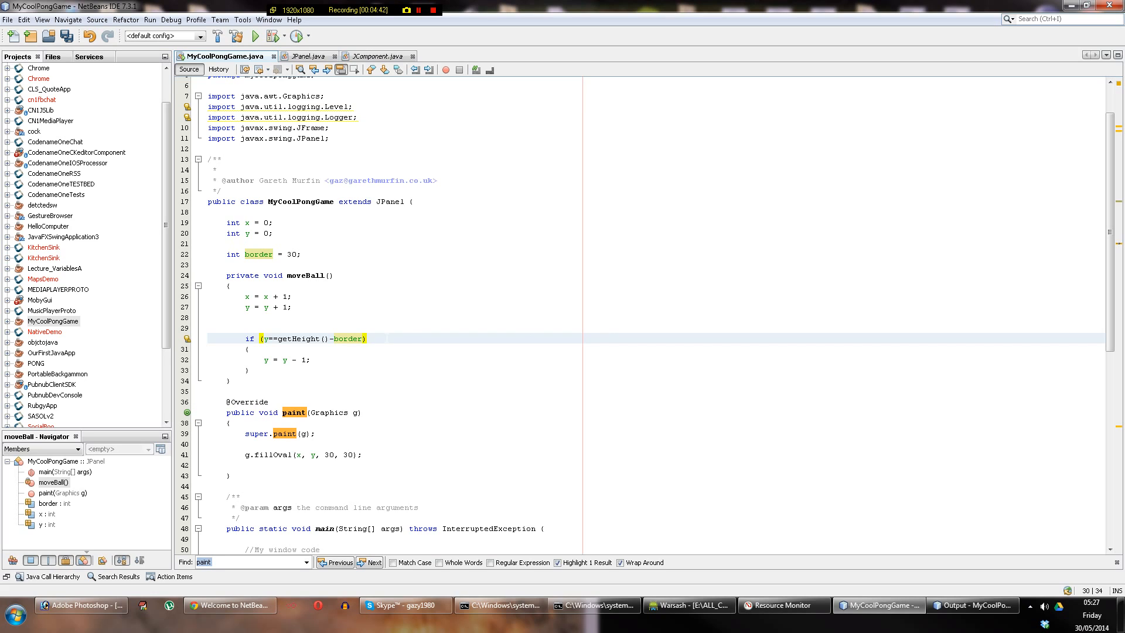
Build and run MyCoolPongGame to test the border-adjusted bottom limit.
click(254, 36)
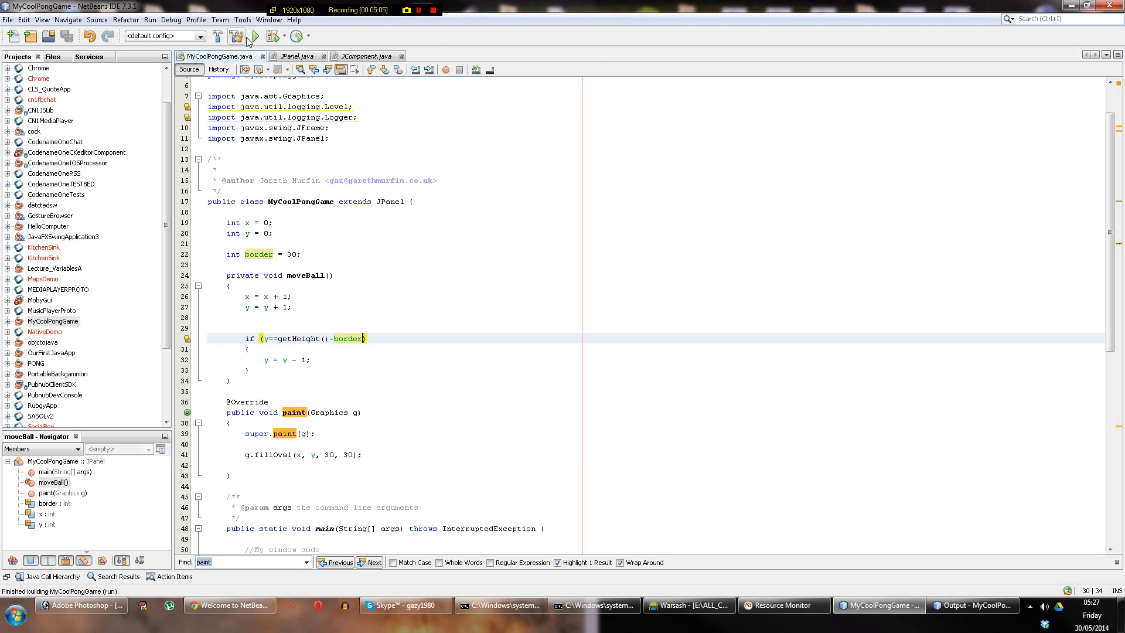
mouse_move(254, 36)
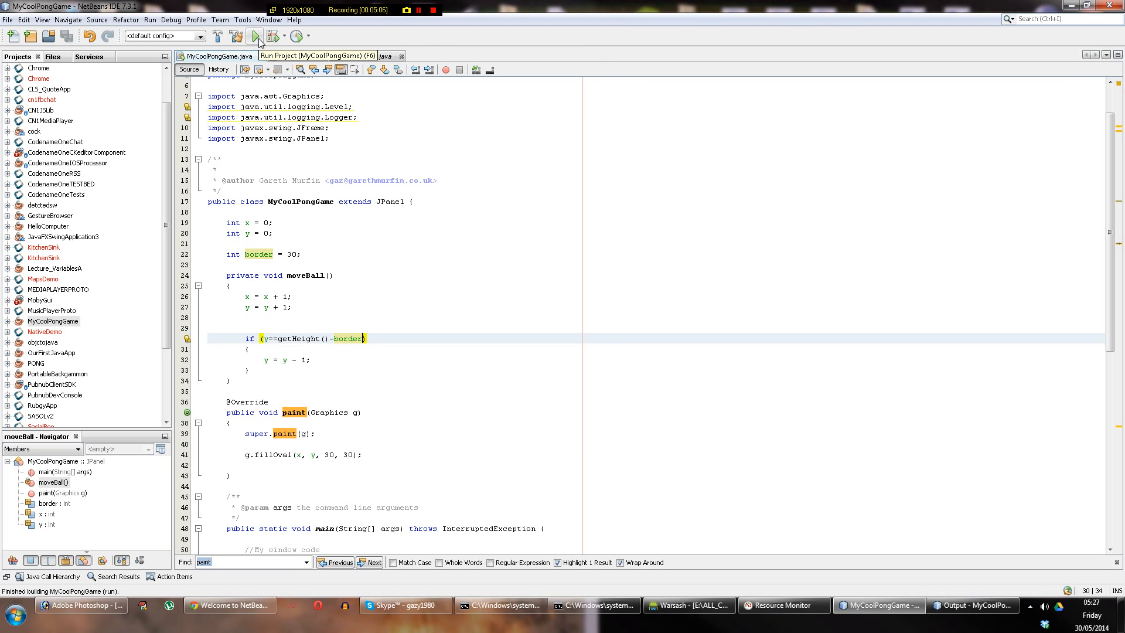
Run the game again, then move to the end of the int border = 30; line.
click(253, 36)
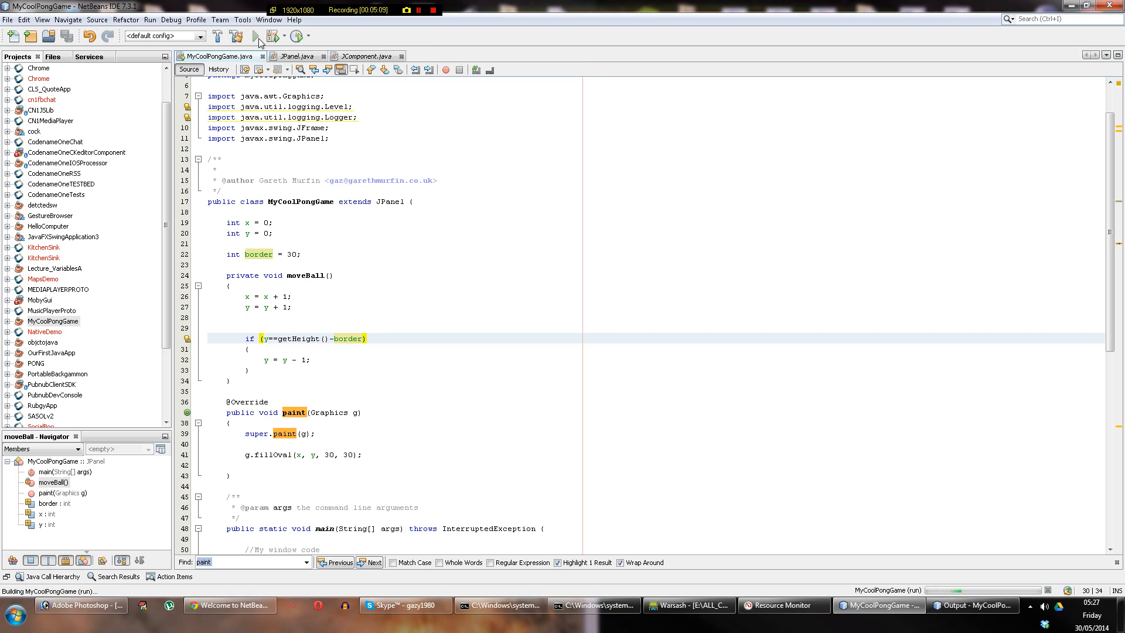
click(253, 37)
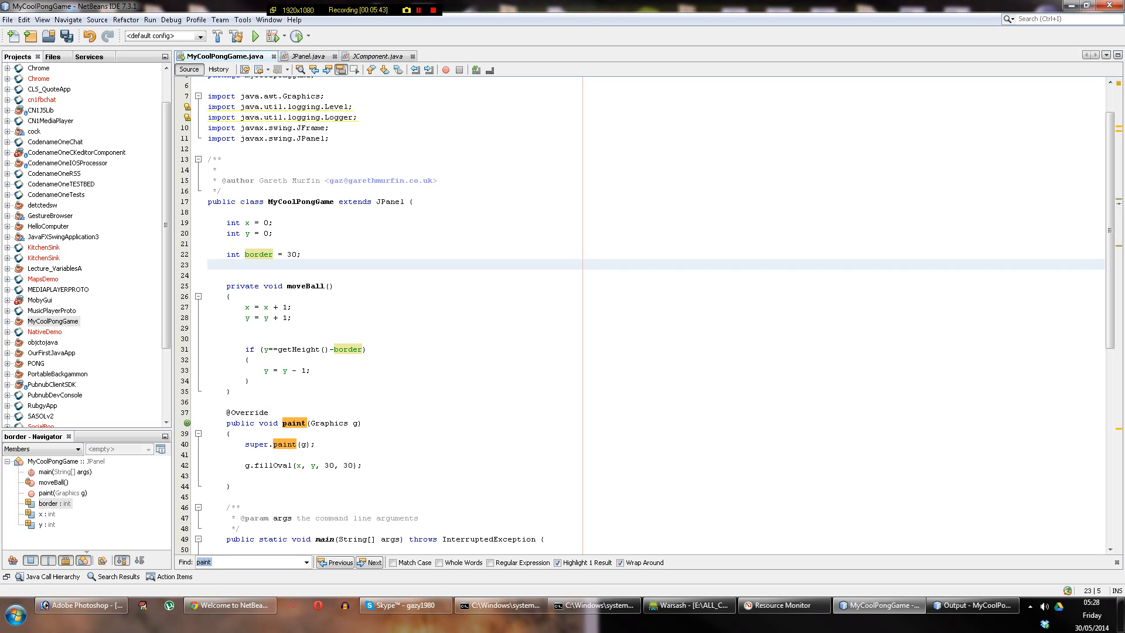
click(226, 266)
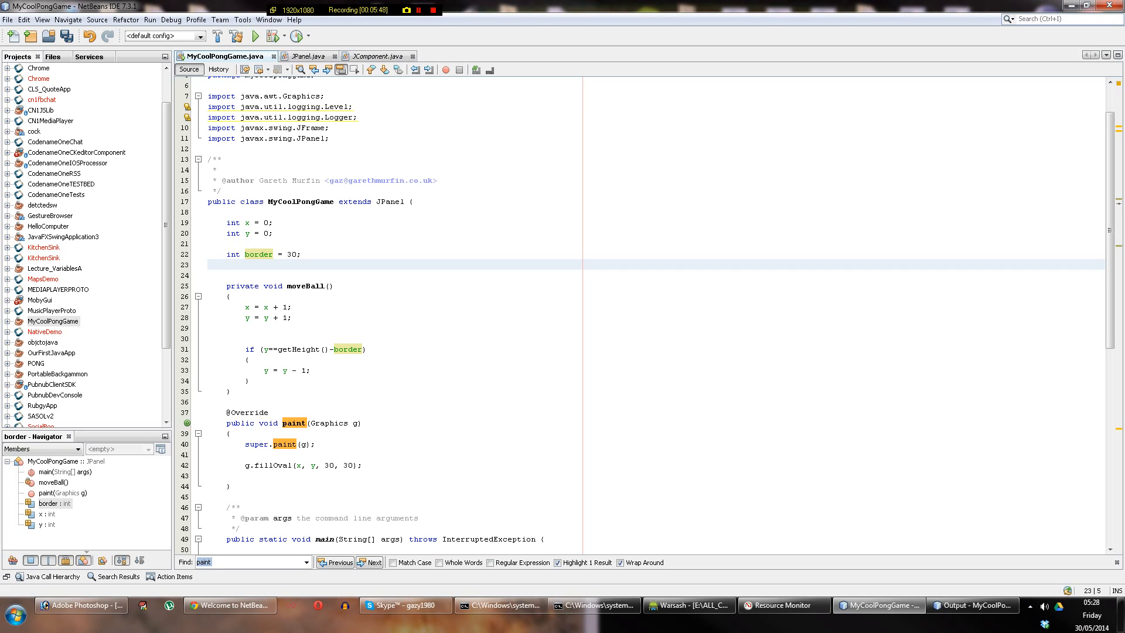
Begin a boolean ballGoingDown field on the line below border, checking the move-down and move-up lines.
click(227, 267)
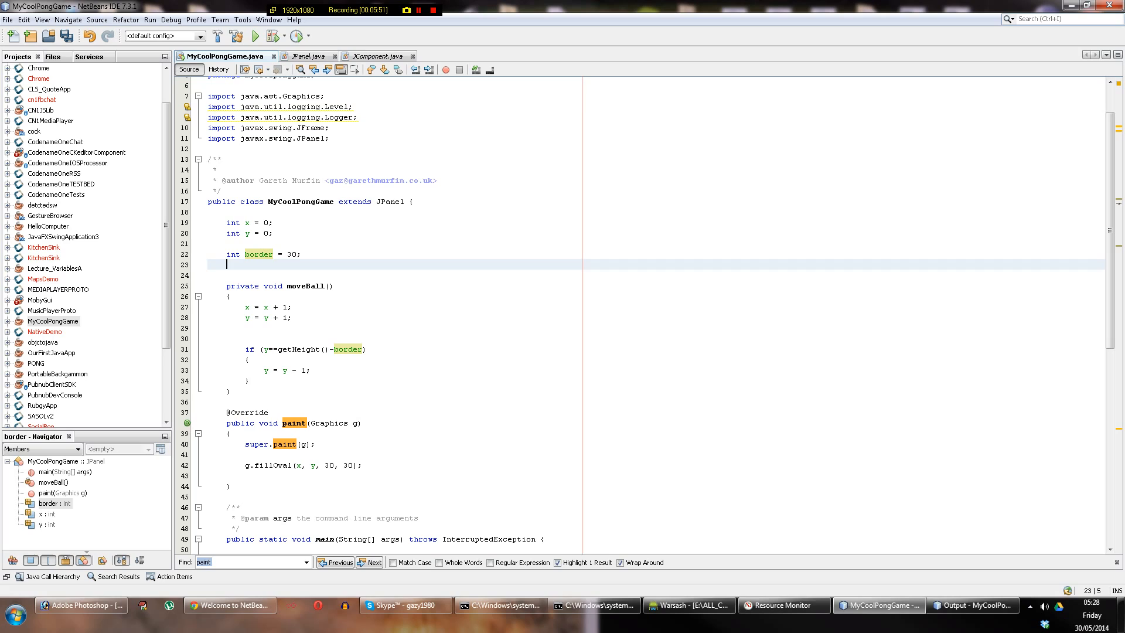
text(boolean)
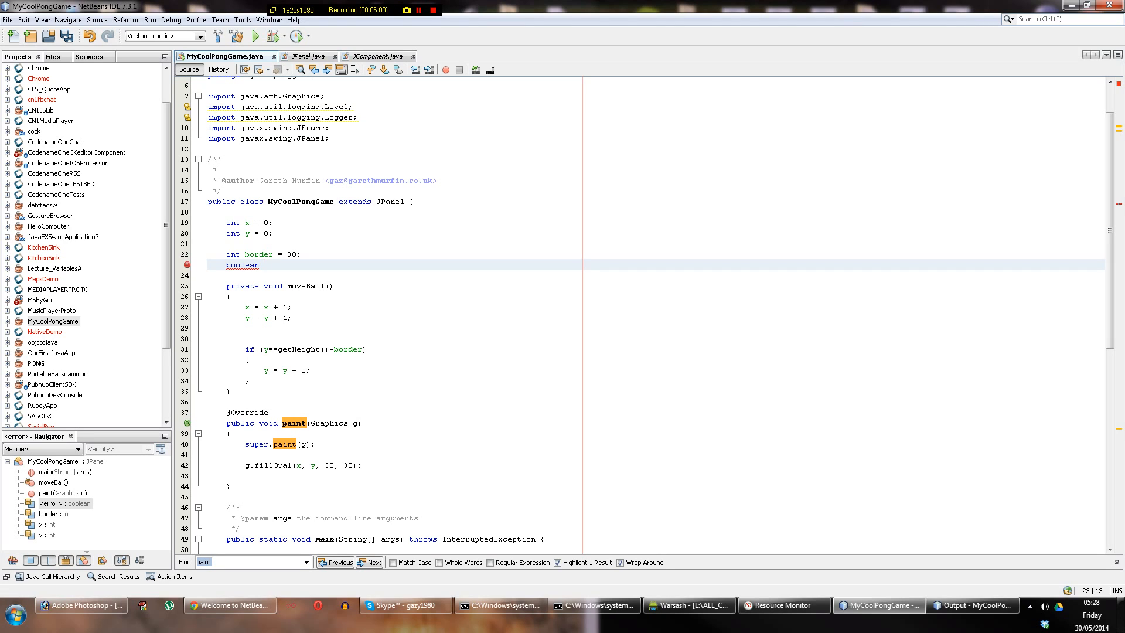
click(264, 265)
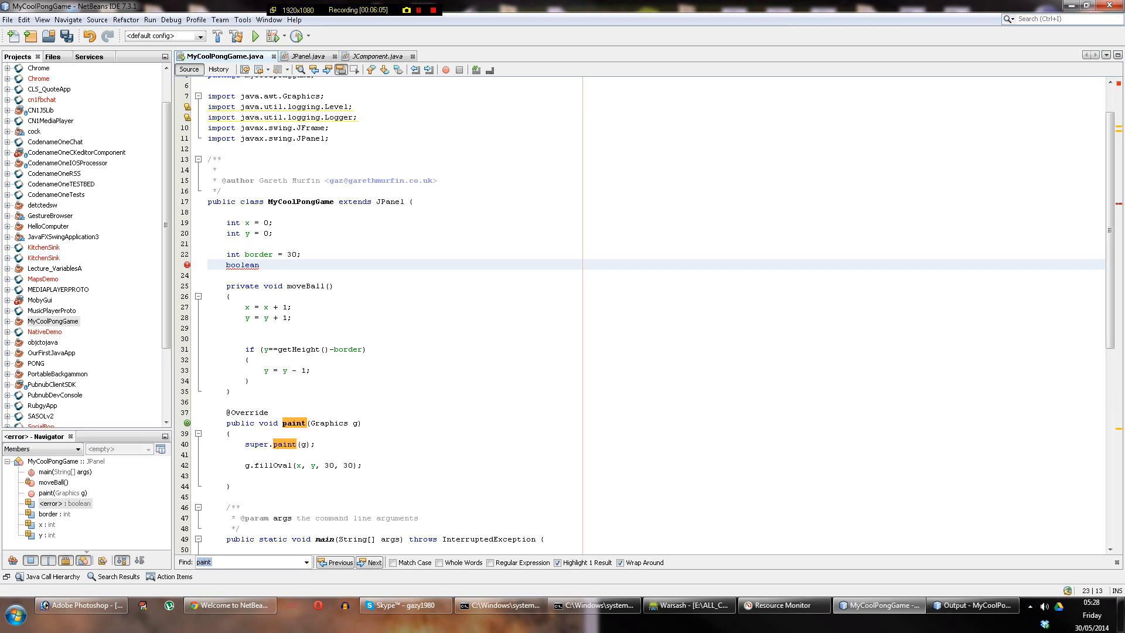
click(246, 317)
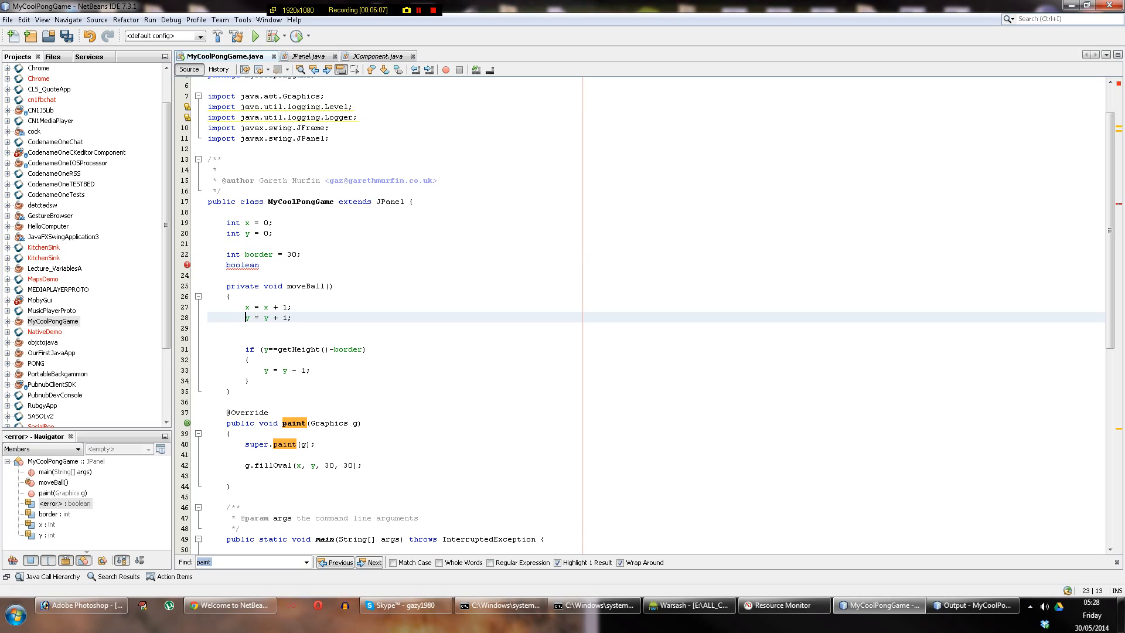
click(270, 370)
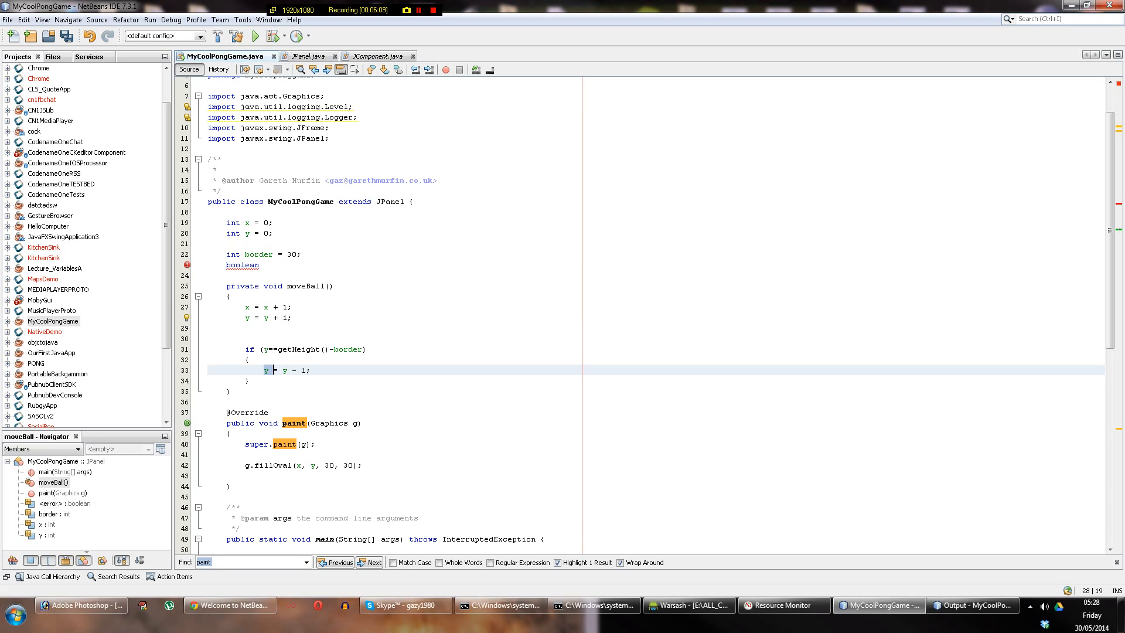
click(266, 265)
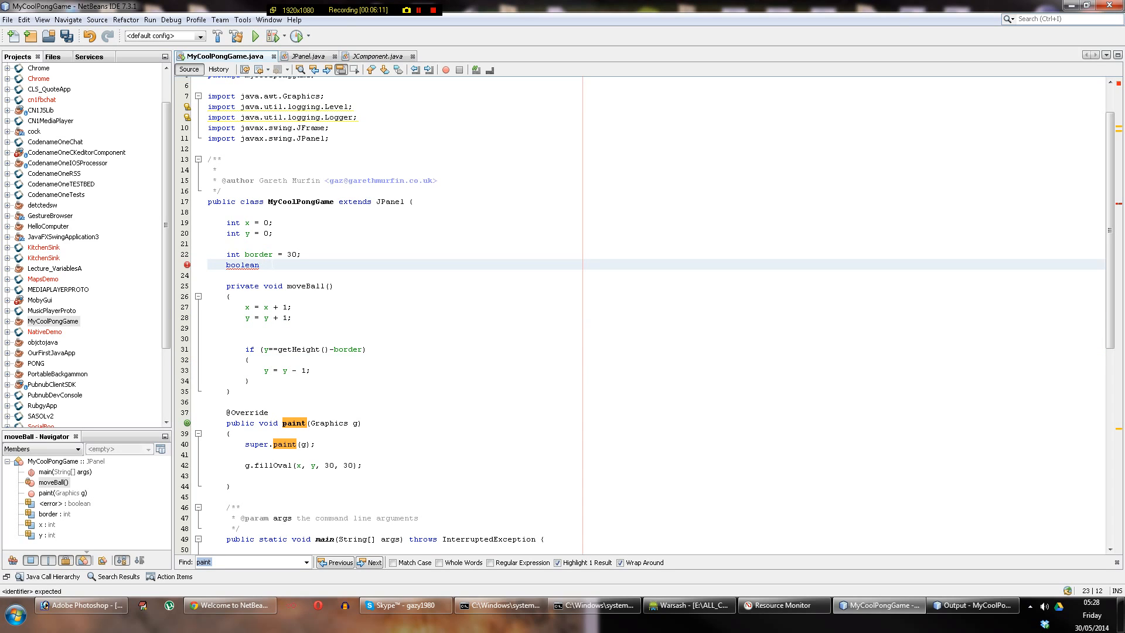
click(63, 503)
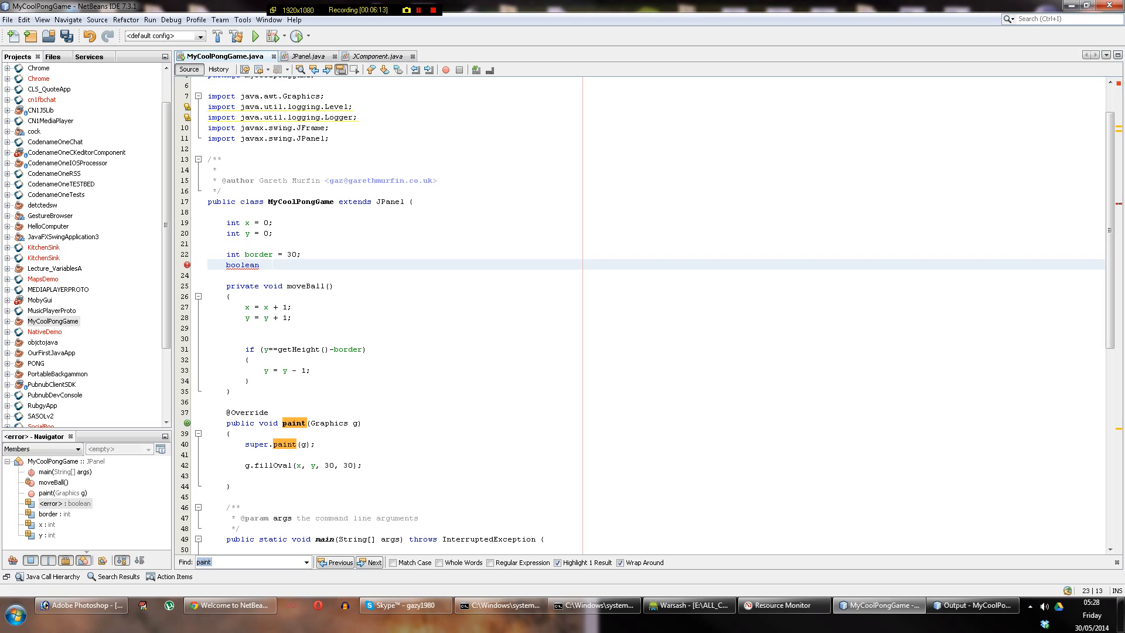
text(ballGoingDown)
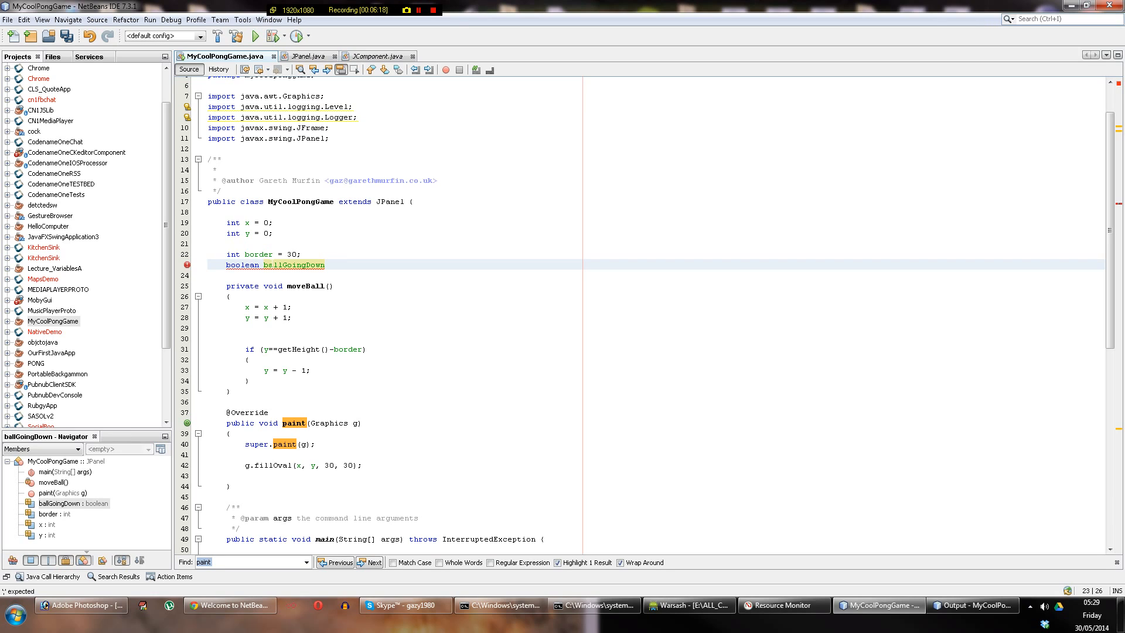
Complete the declaration as boolean ballGoingDown = true; and move to the upward move line.
text(= tu)
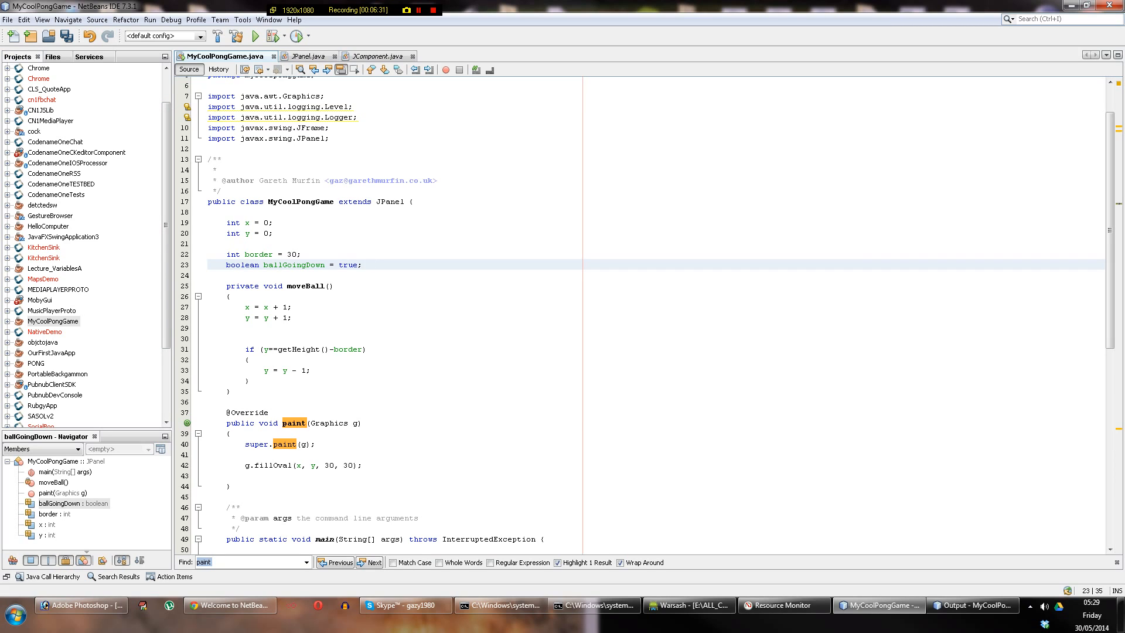
click(366, 263)
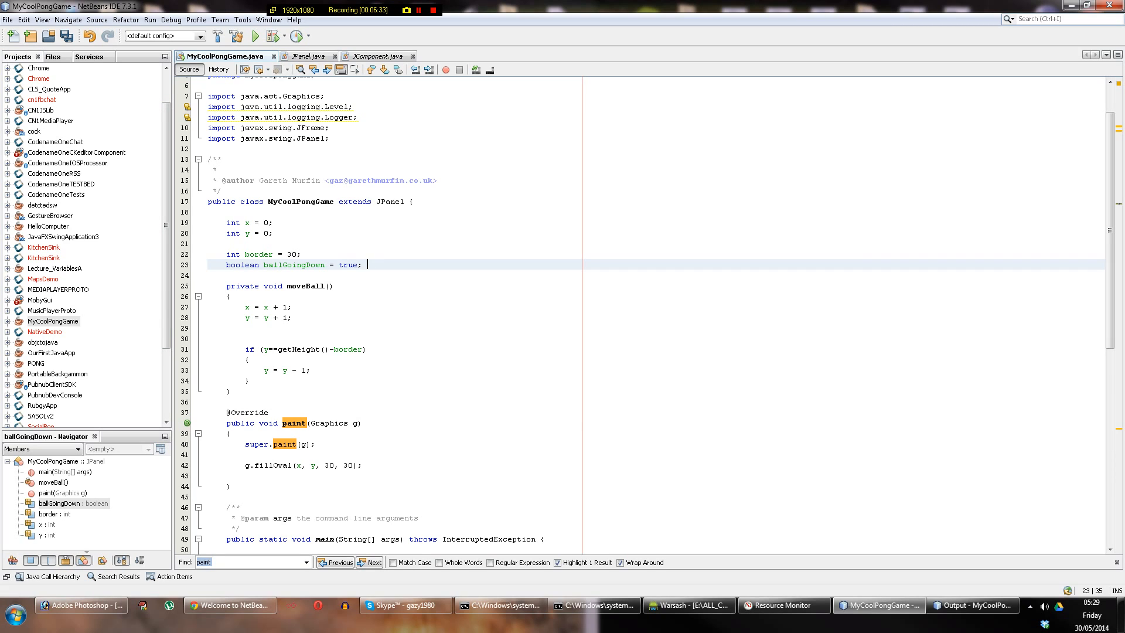
click(308, 349)
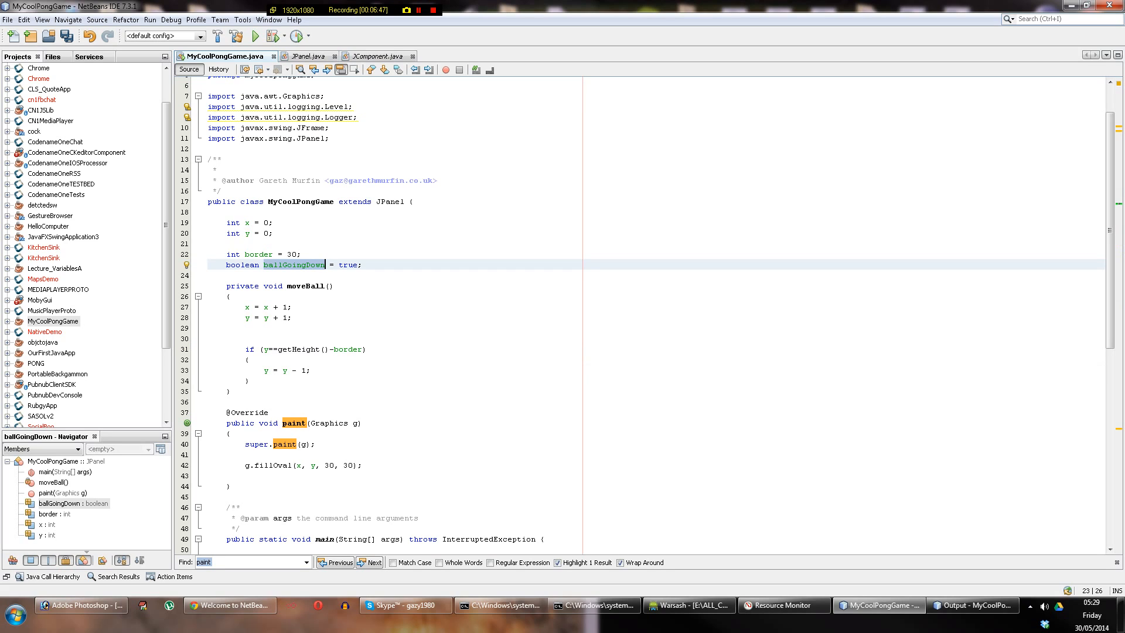
click(310, 369)
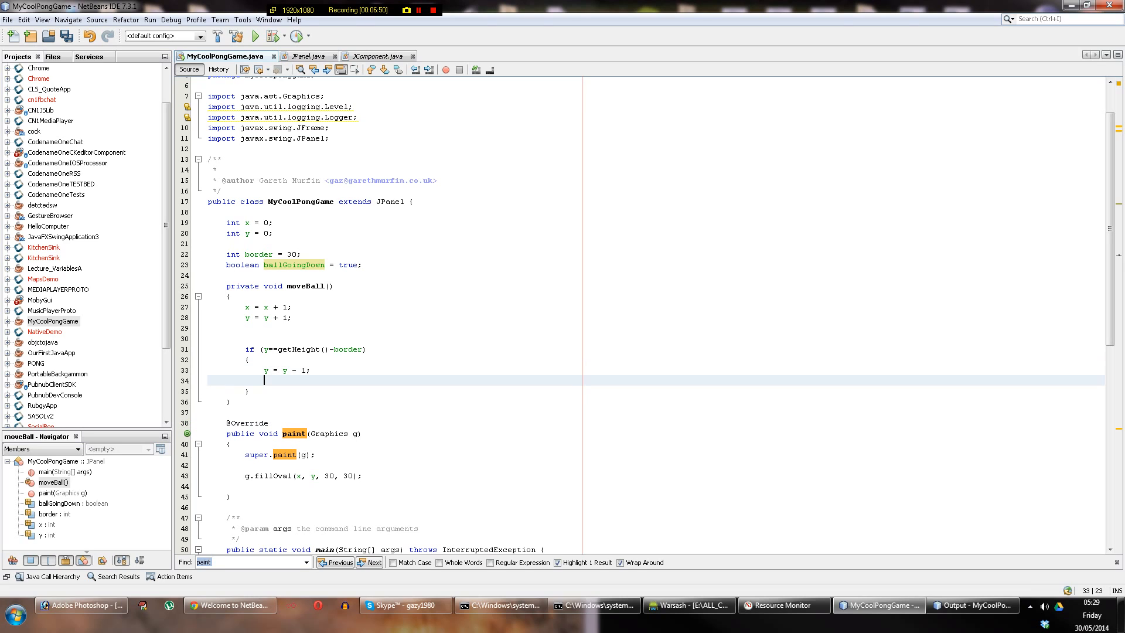
Set ballGoingDown = false; inside the bottom-border if block.
text(ballGoingDown =)
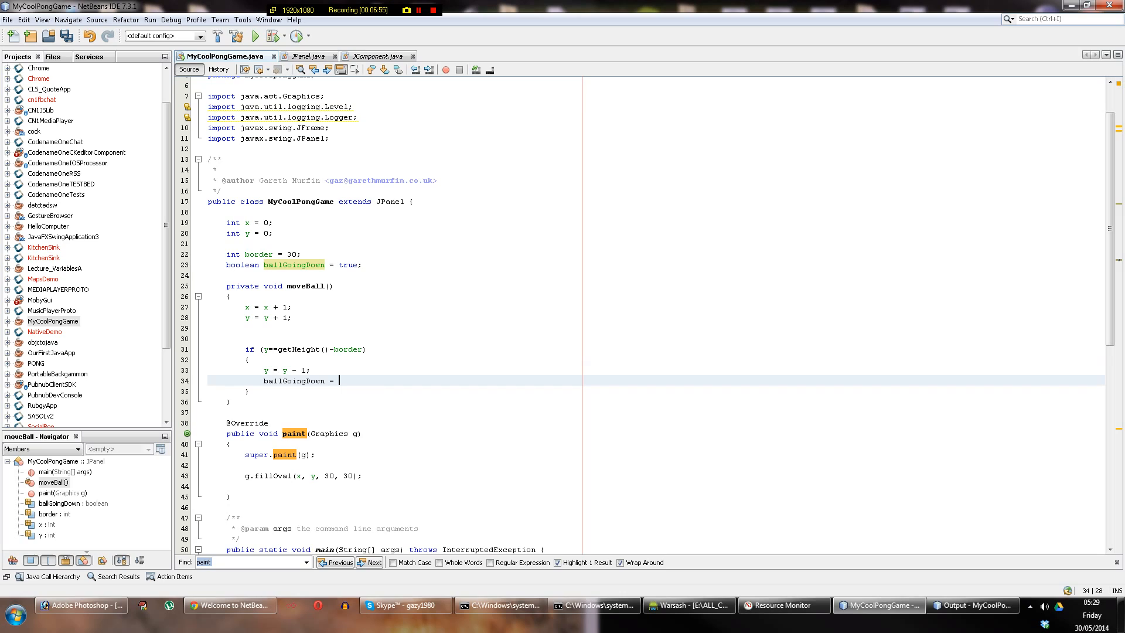
text(false;)
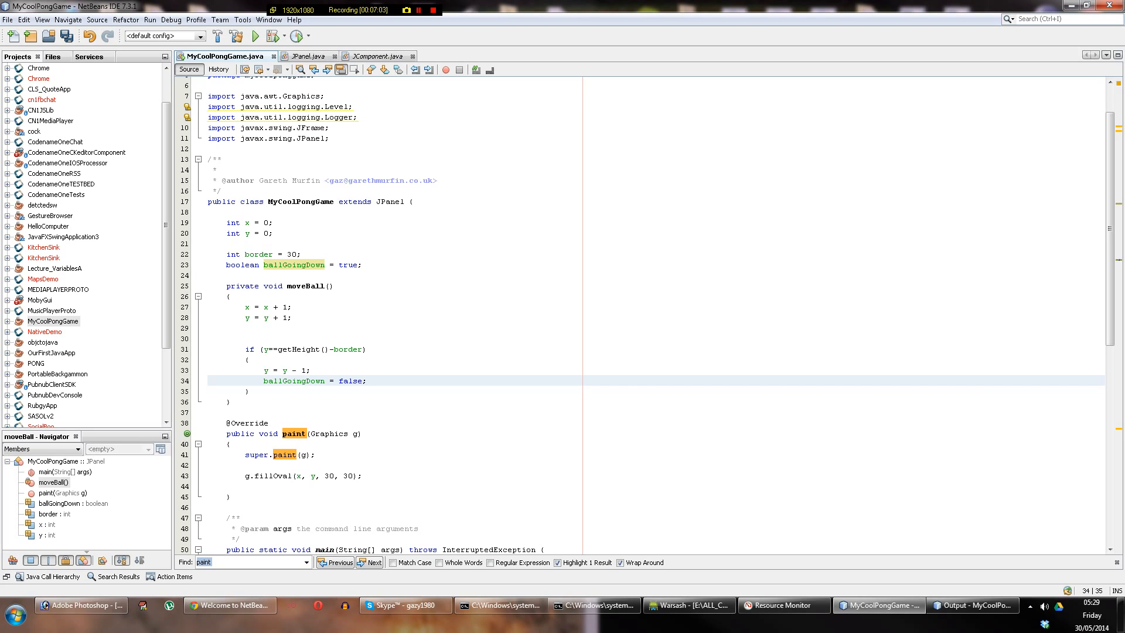
Add System.out.println("BALL Y FLIP"); to the same if block.
text(System)
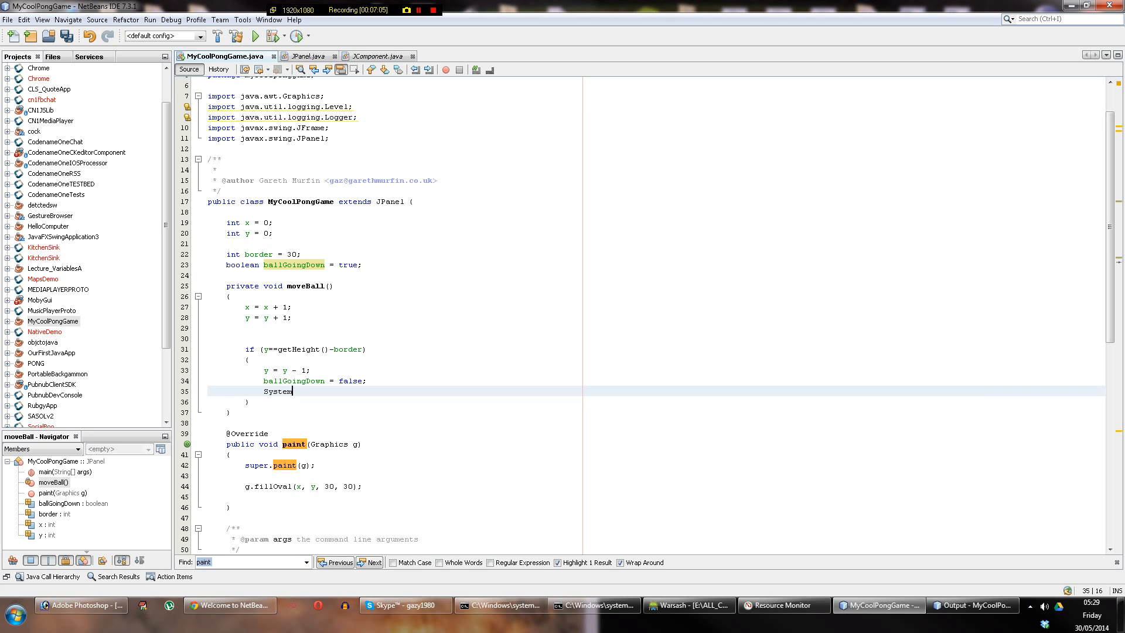
text(.out.println(););)
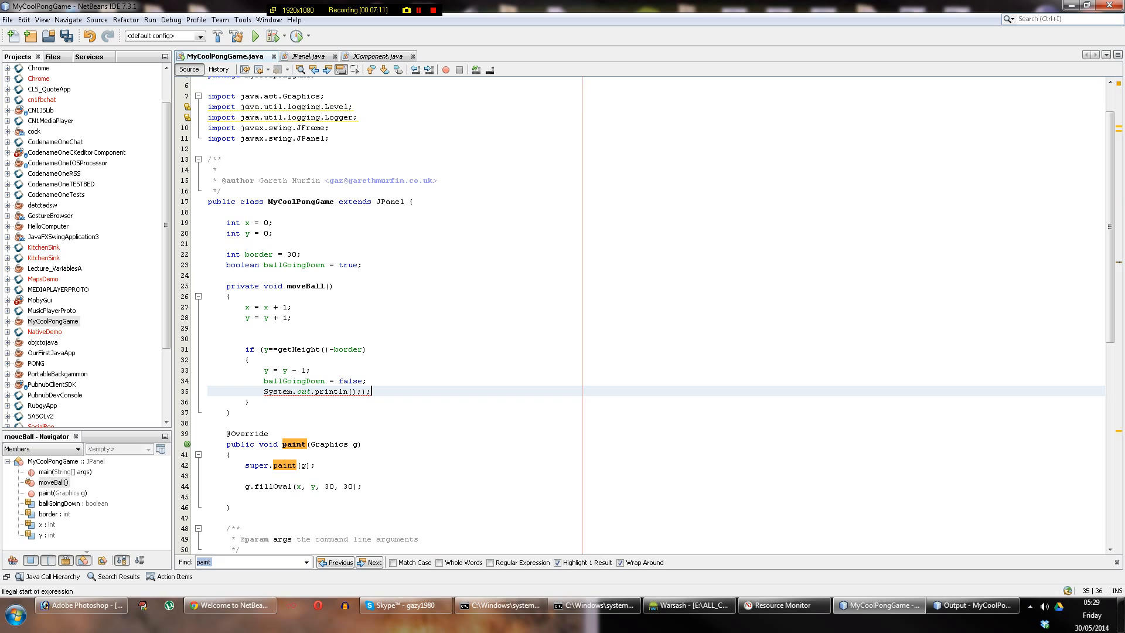
key(BackSpace)
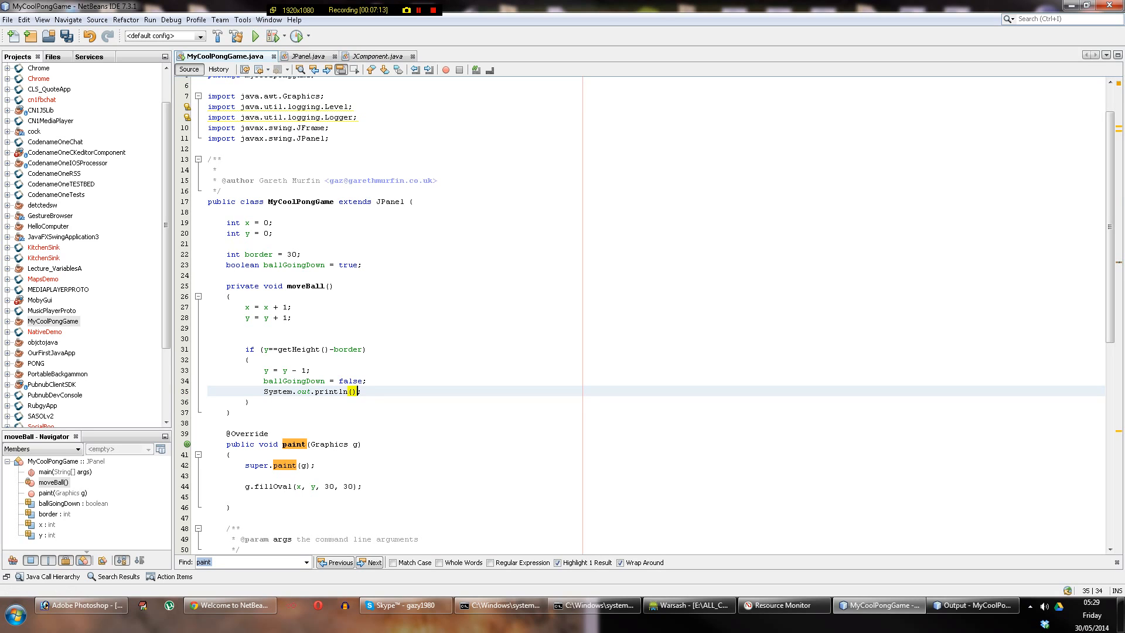
text("")
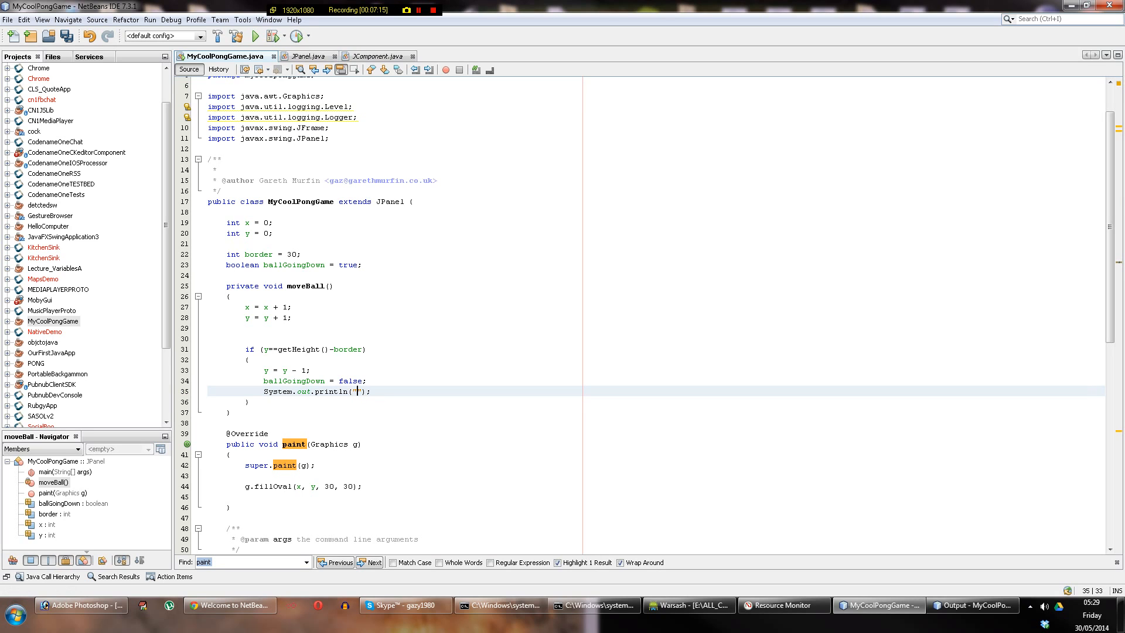
text(BALL)
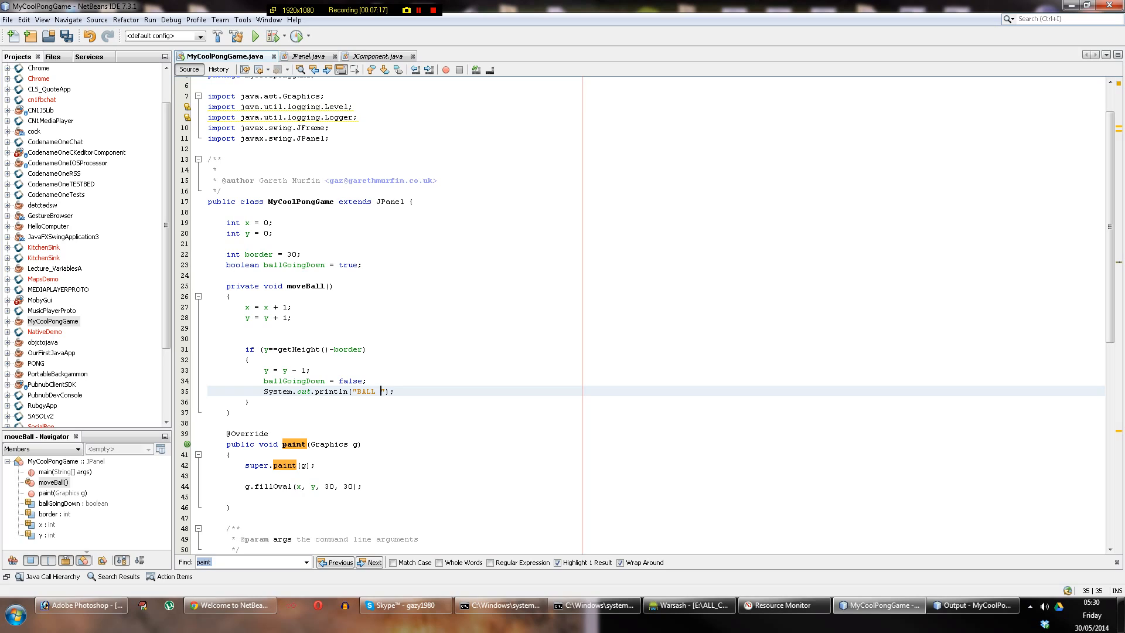
text(Y FLIP)
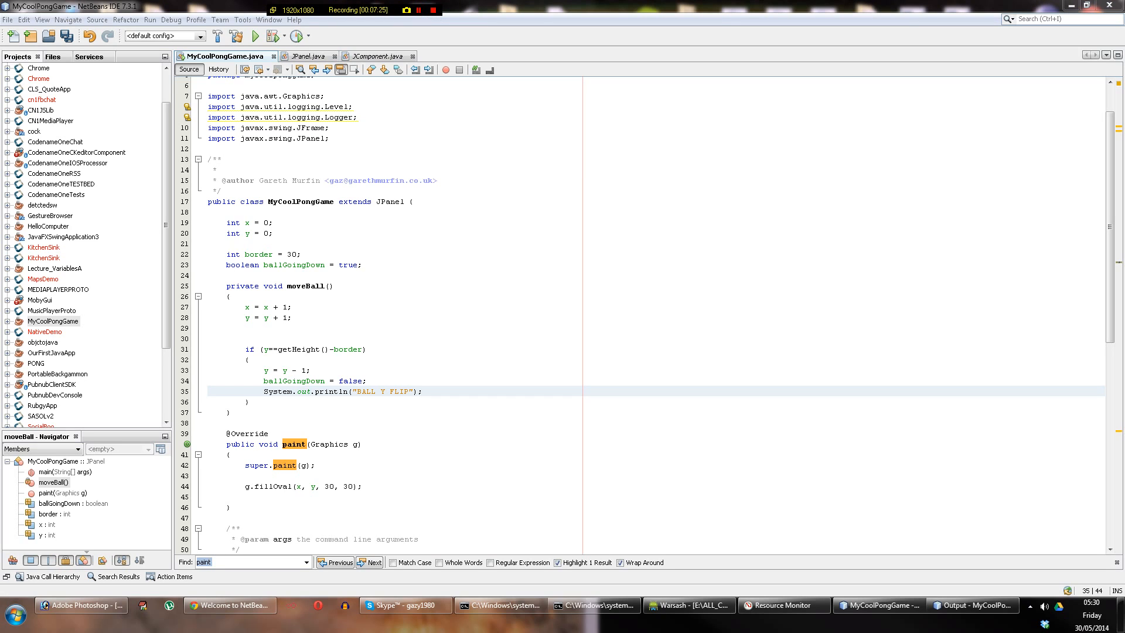
click(226, 411)
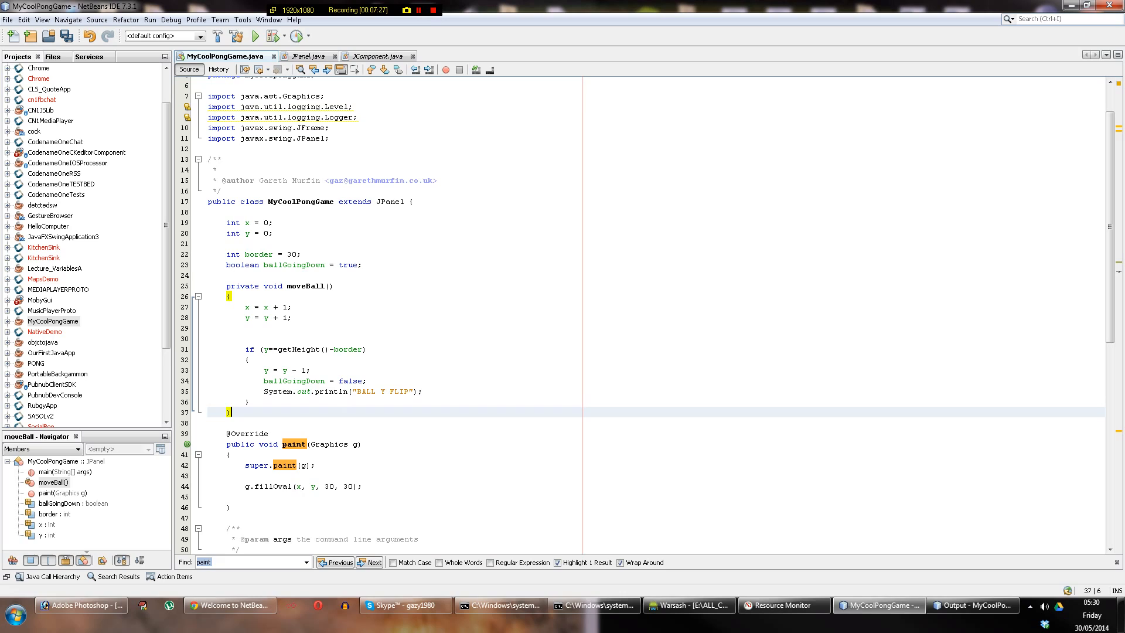
click(323, 381)
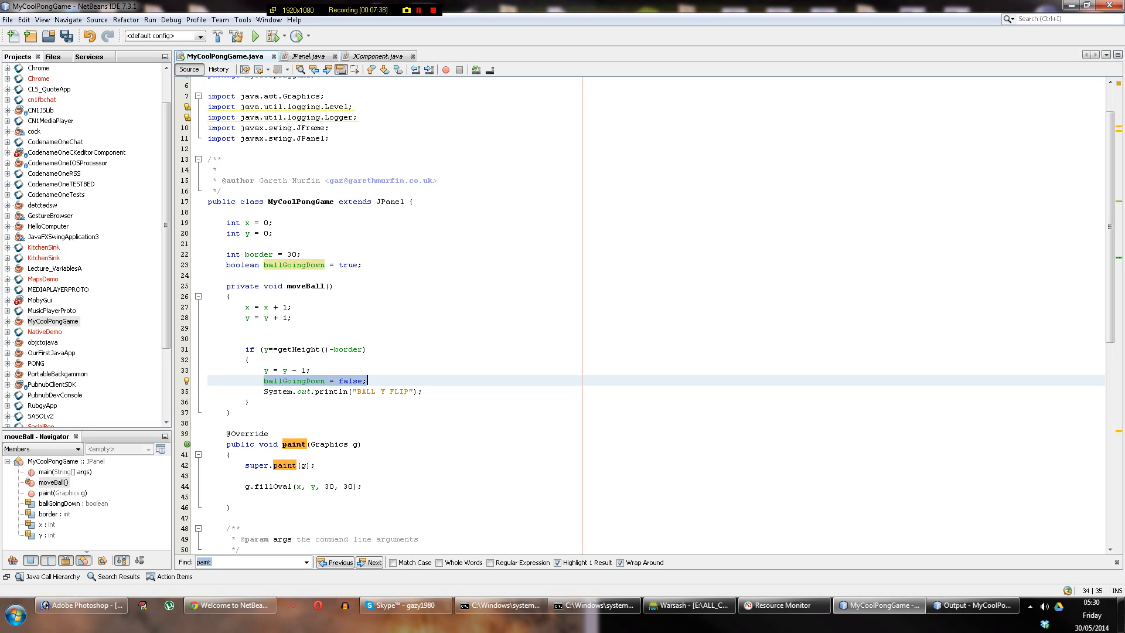
click(267, 307)
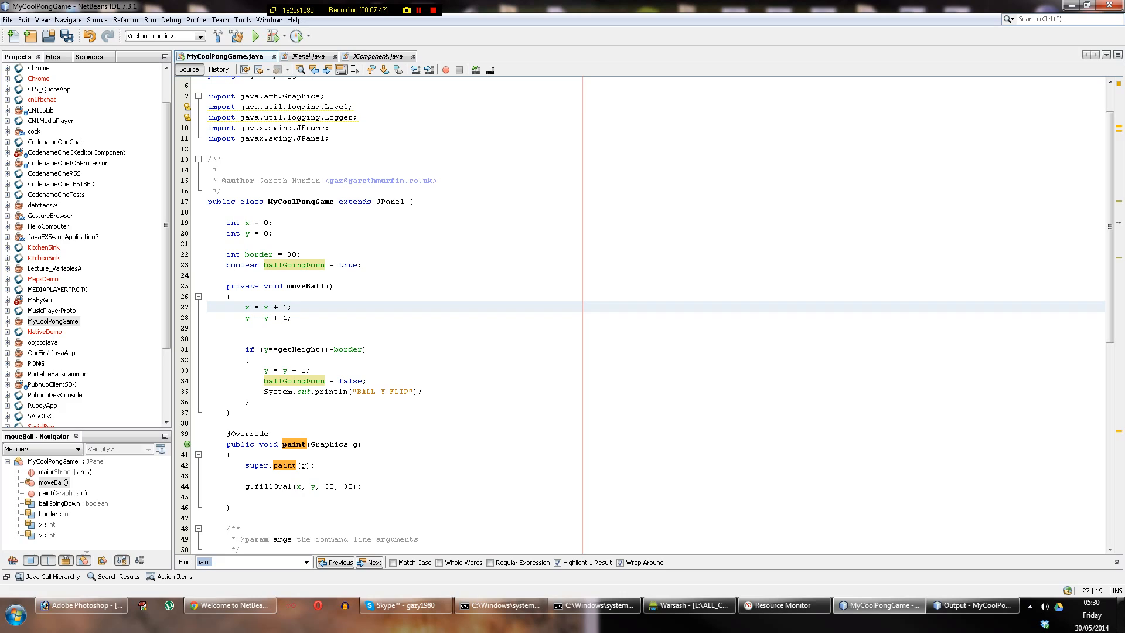
click(291, 307)
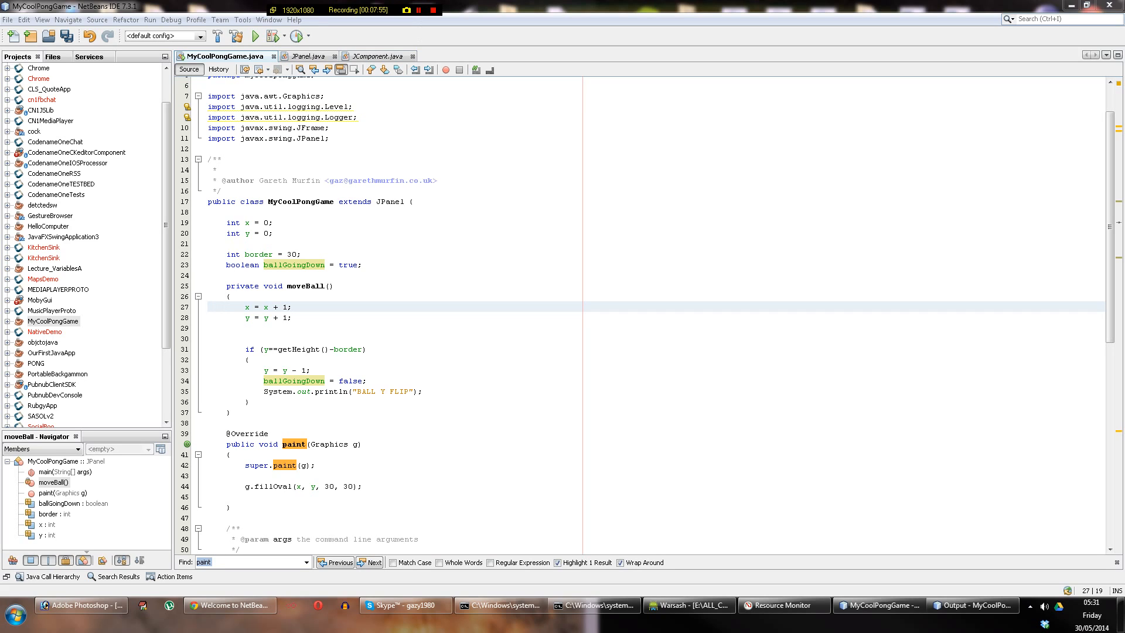
click(248, 318)
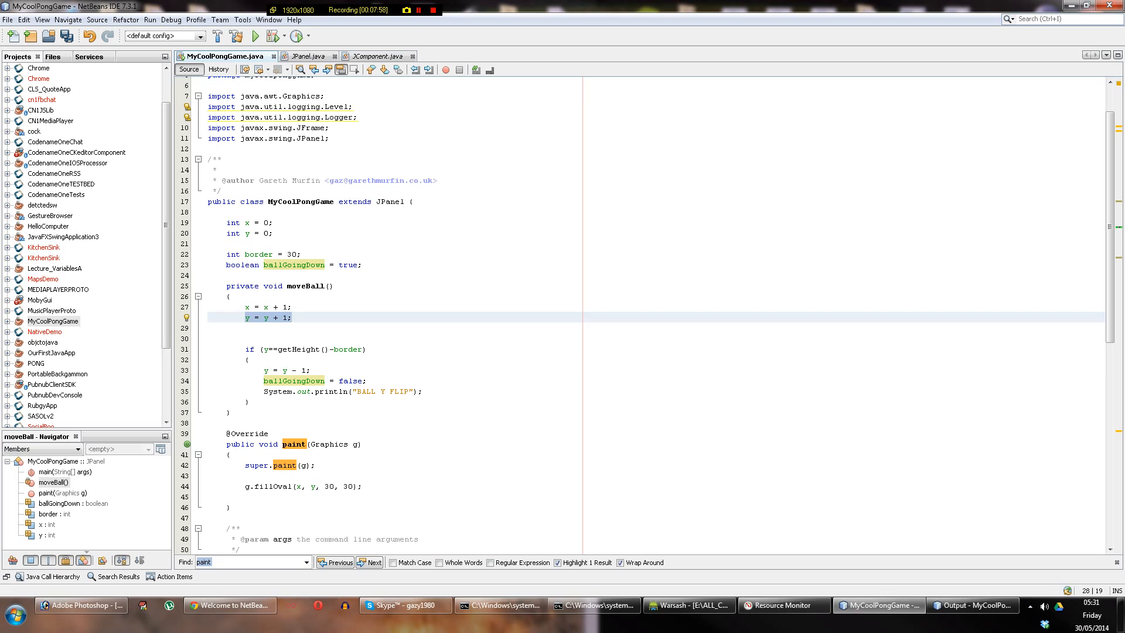
click(280, 369)
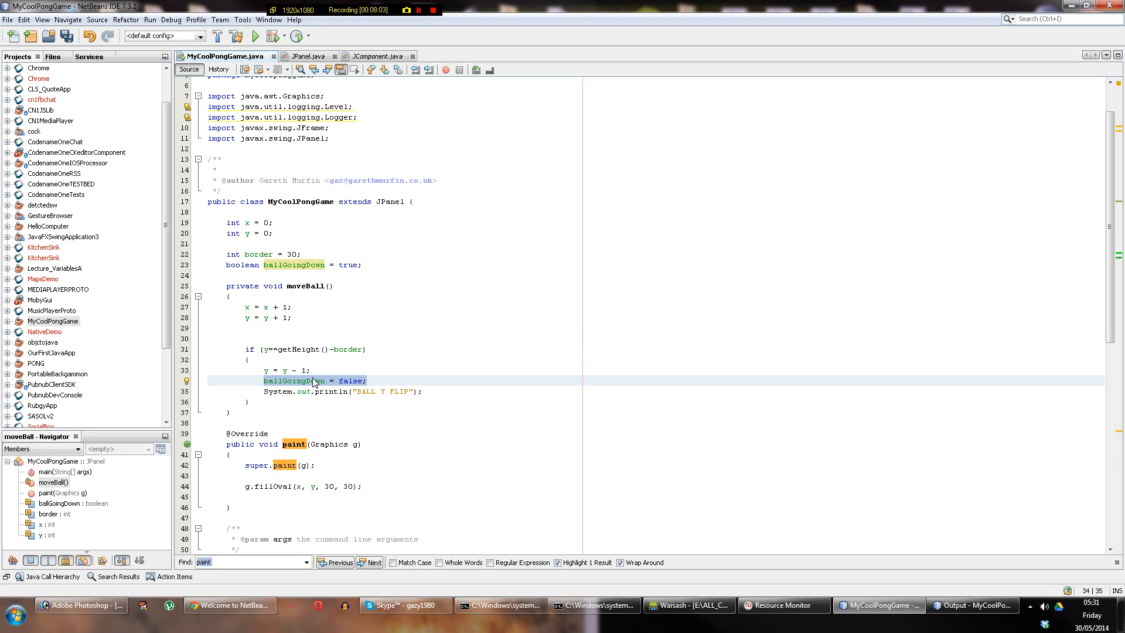
click(273, 318)
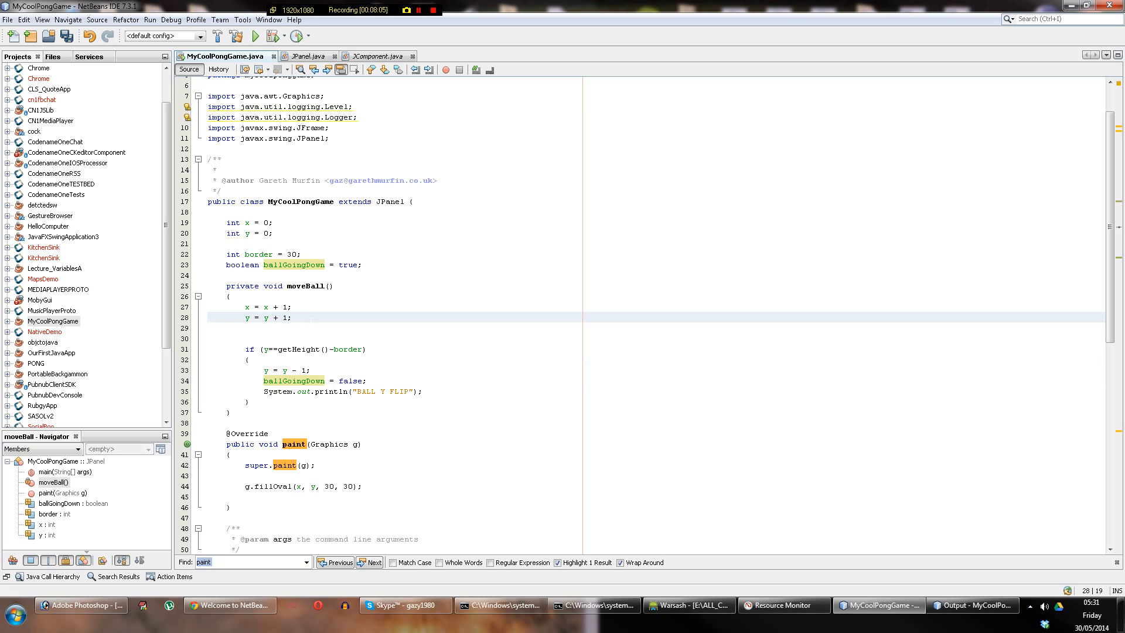
Wrap y = y + 1 in if (ballGoingDown==true) and start a //move ball comment.
text(IF)
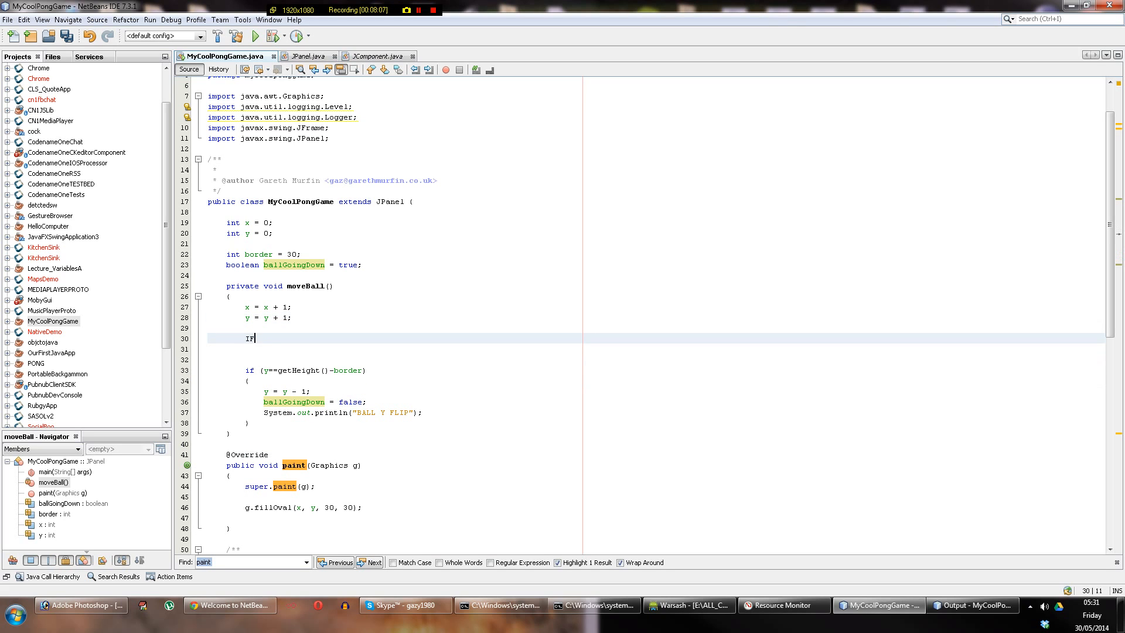
text(if ())
click(655, 349)
text({)
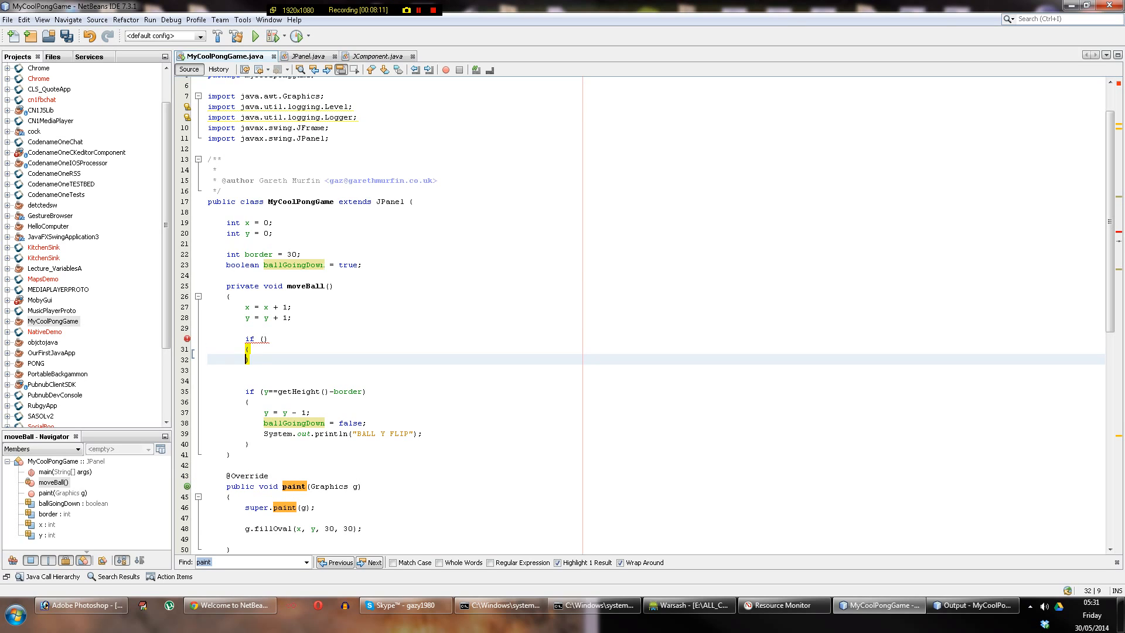
click(293, 265)
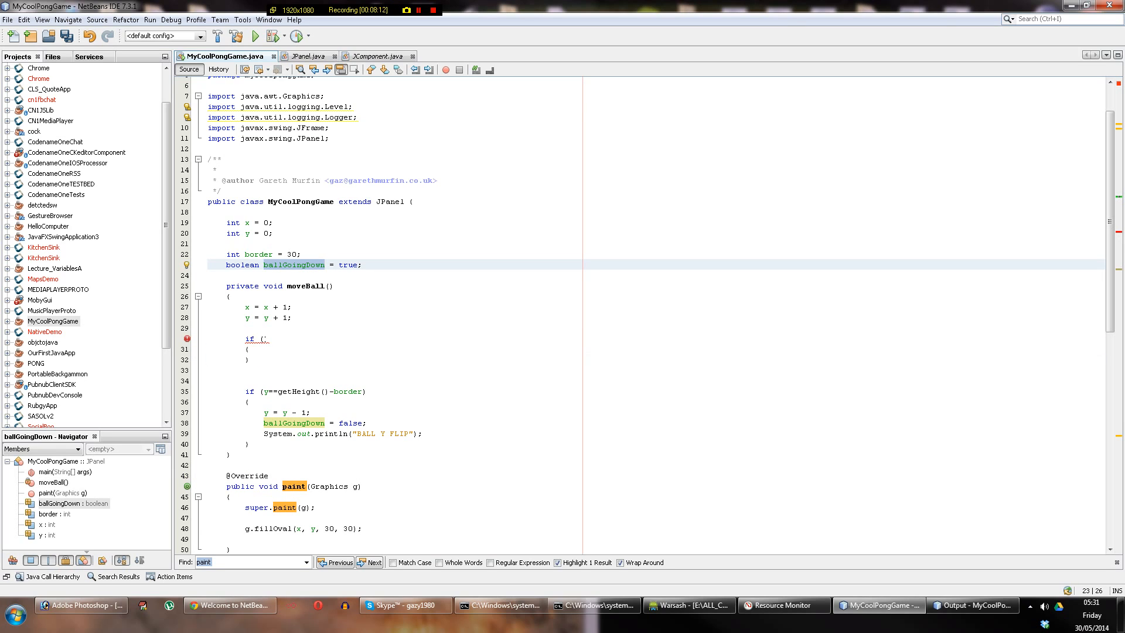
text(ballGoingDown)
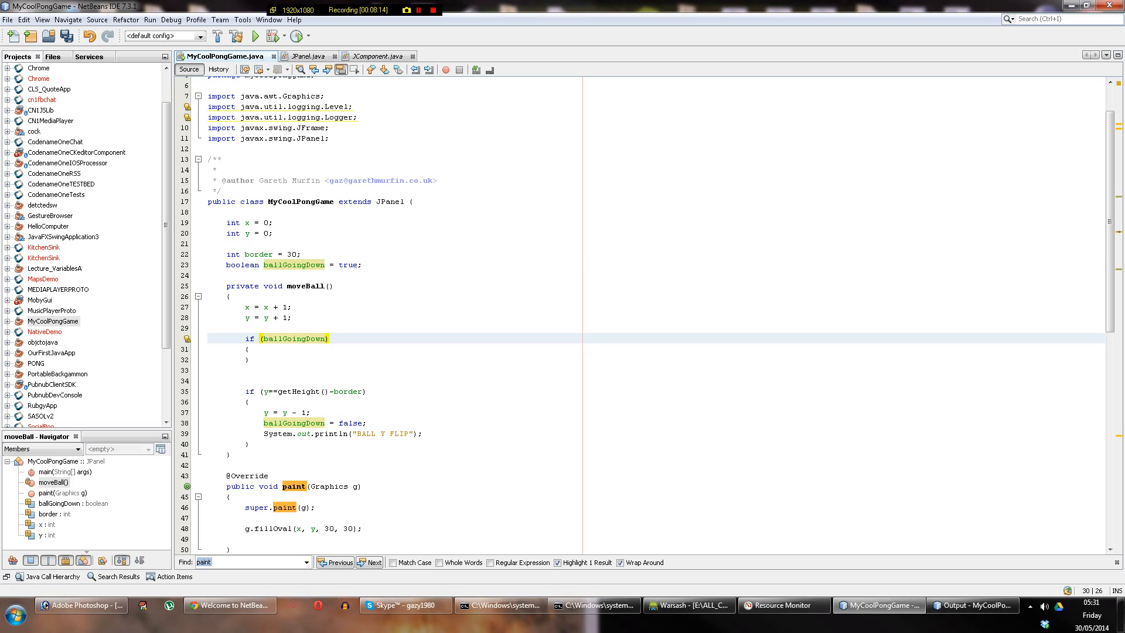
text(==true)
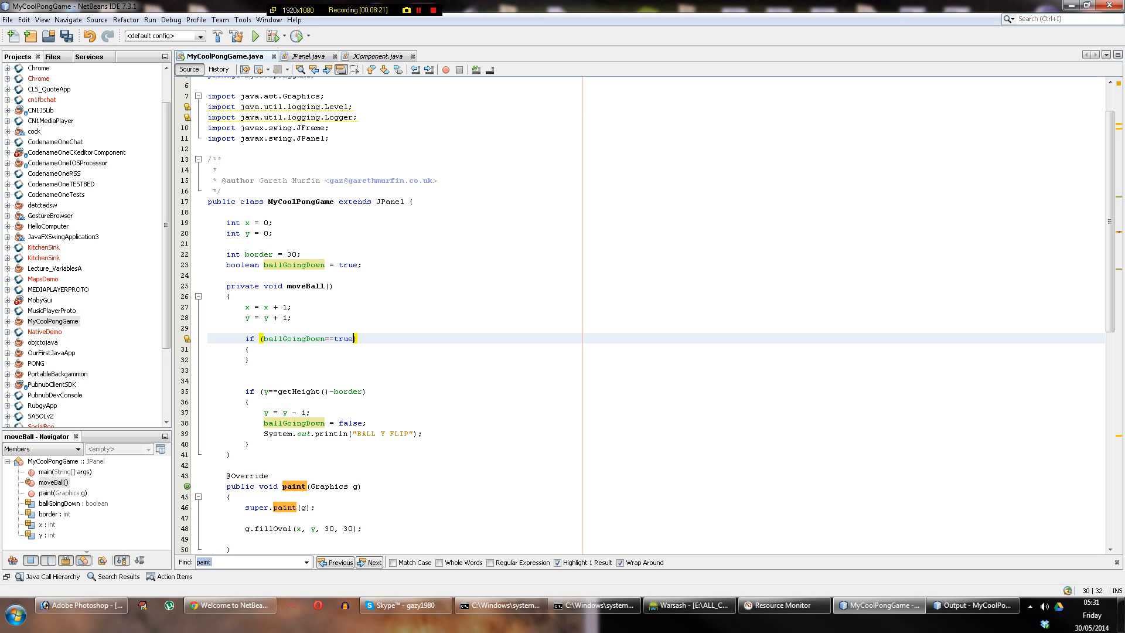
click(297, 264)
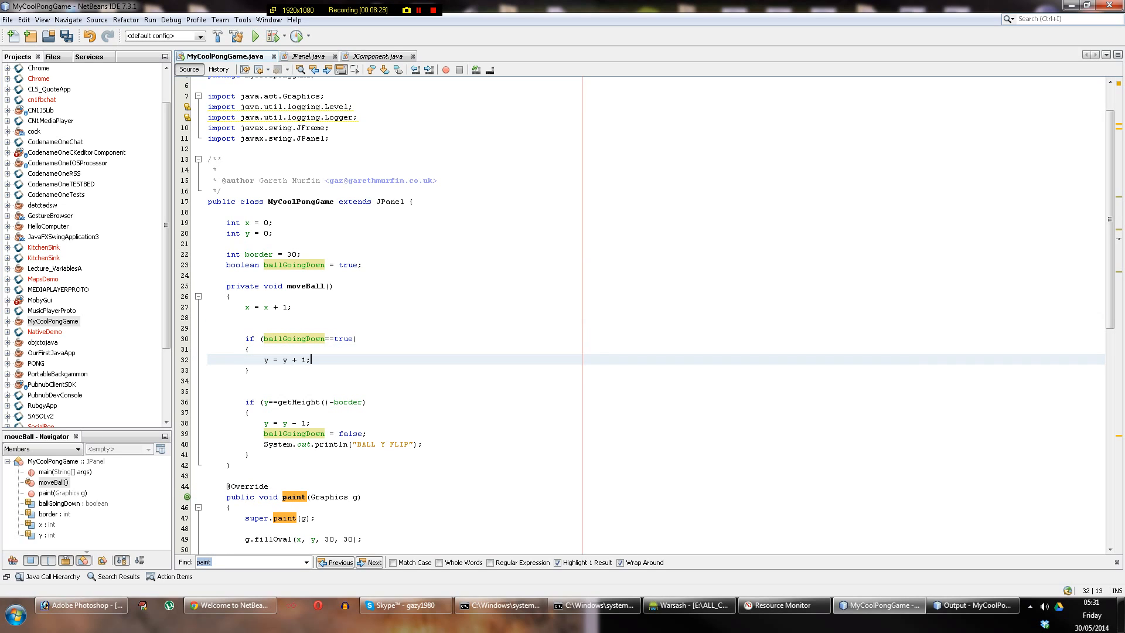
text(//move ball down one pixel each time)
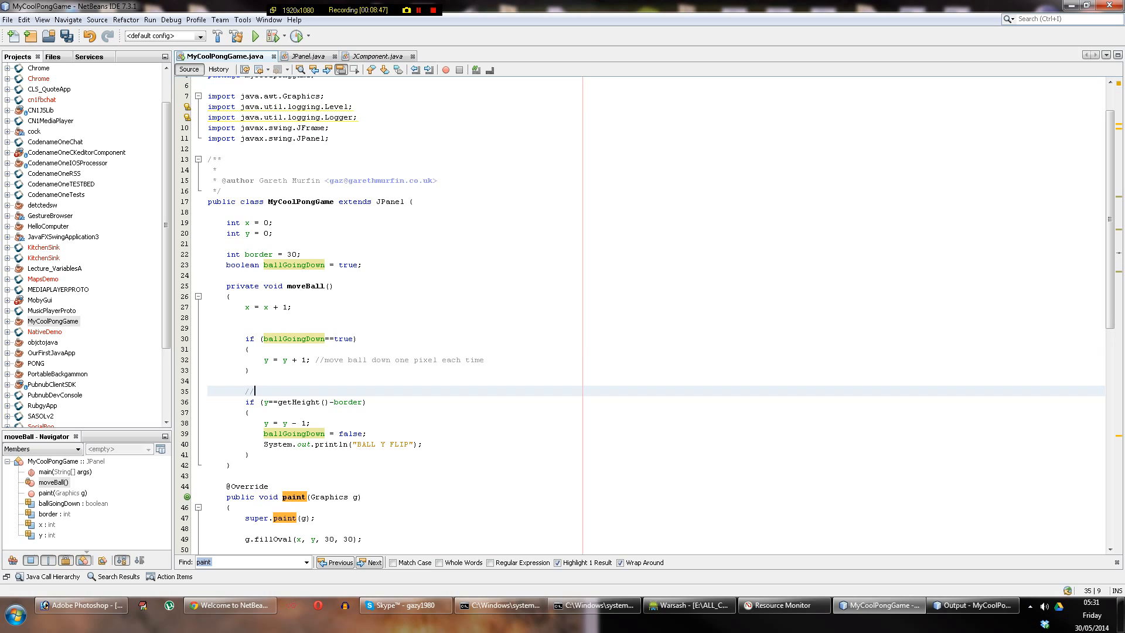
Comment the border check: detects when the ball hits the bottom of the screen (and to flip).
text(detects)
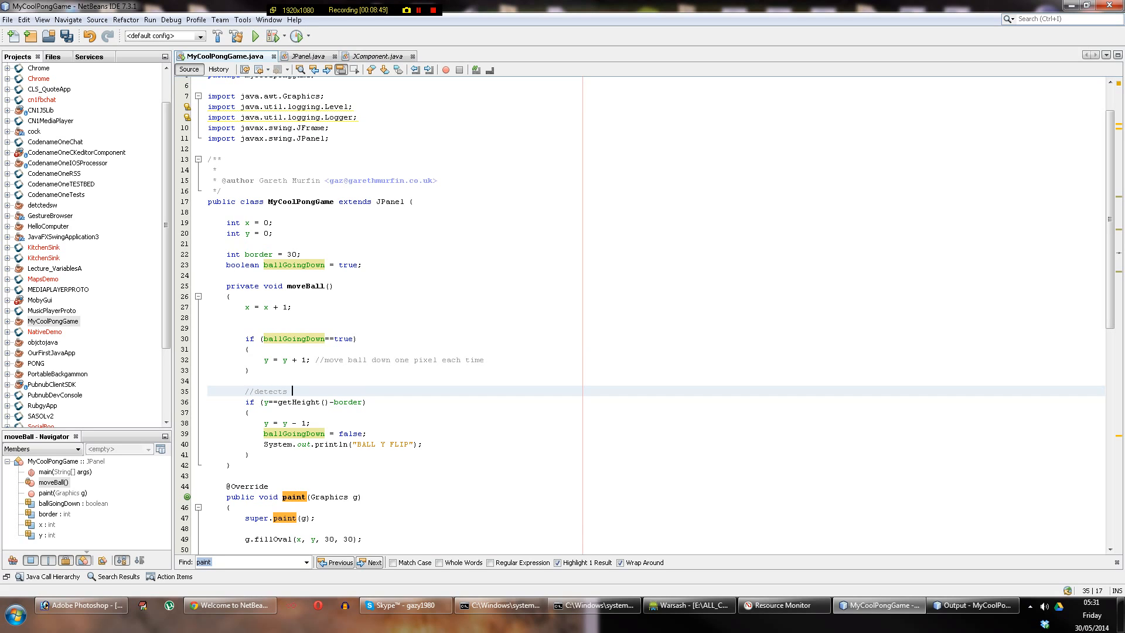
text(when th ball hits the)
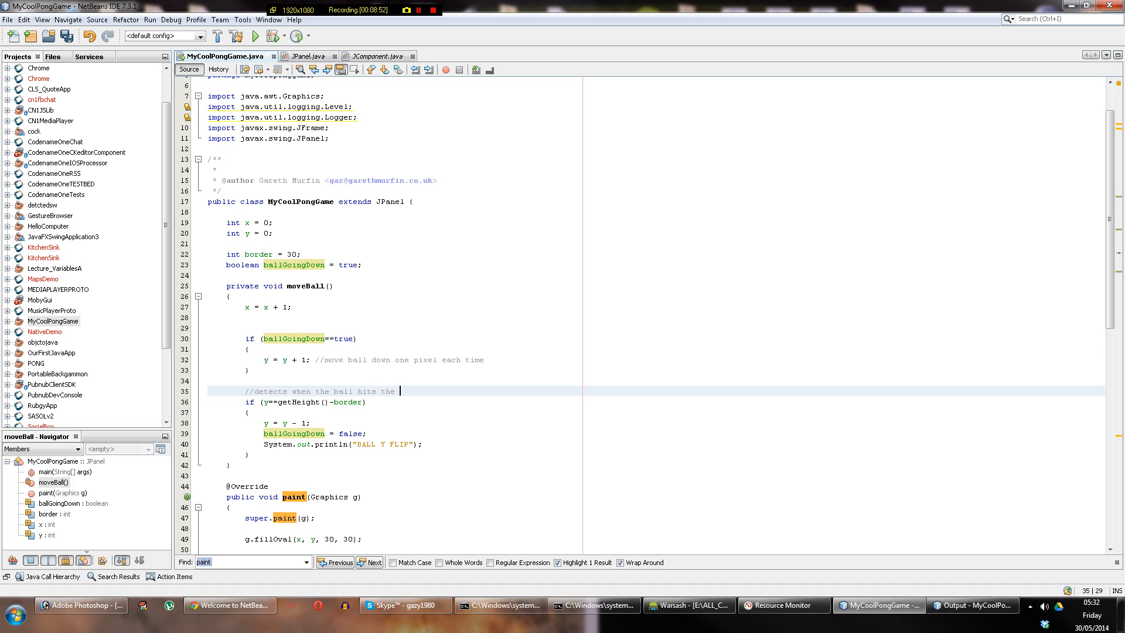
text(bottom of the screen)
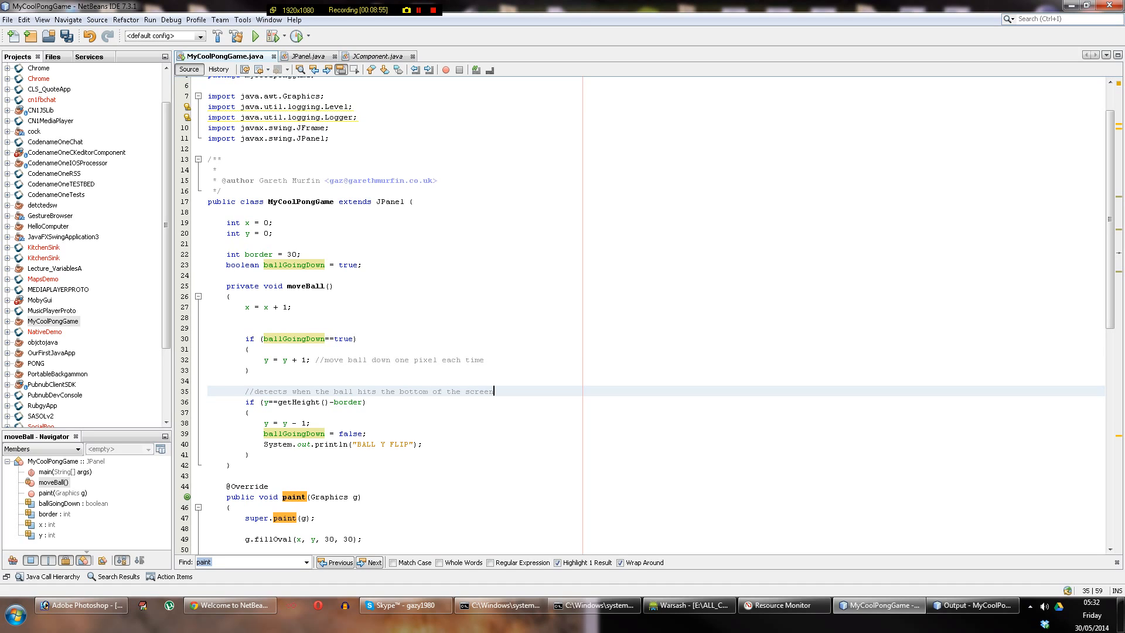
text((and causes the y)
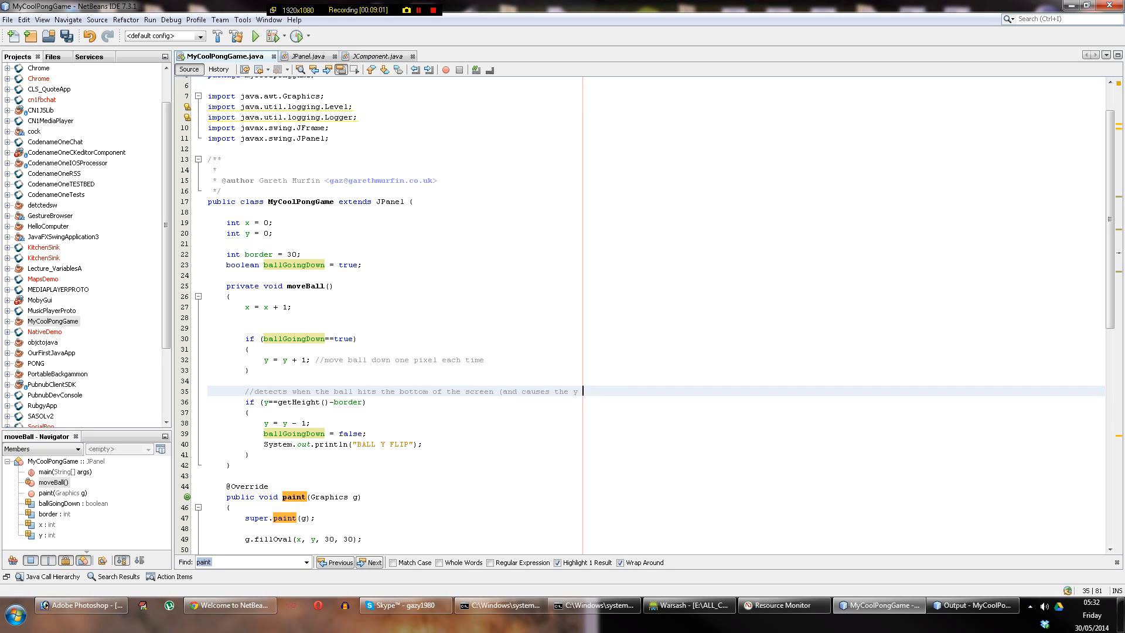
text(to flip))
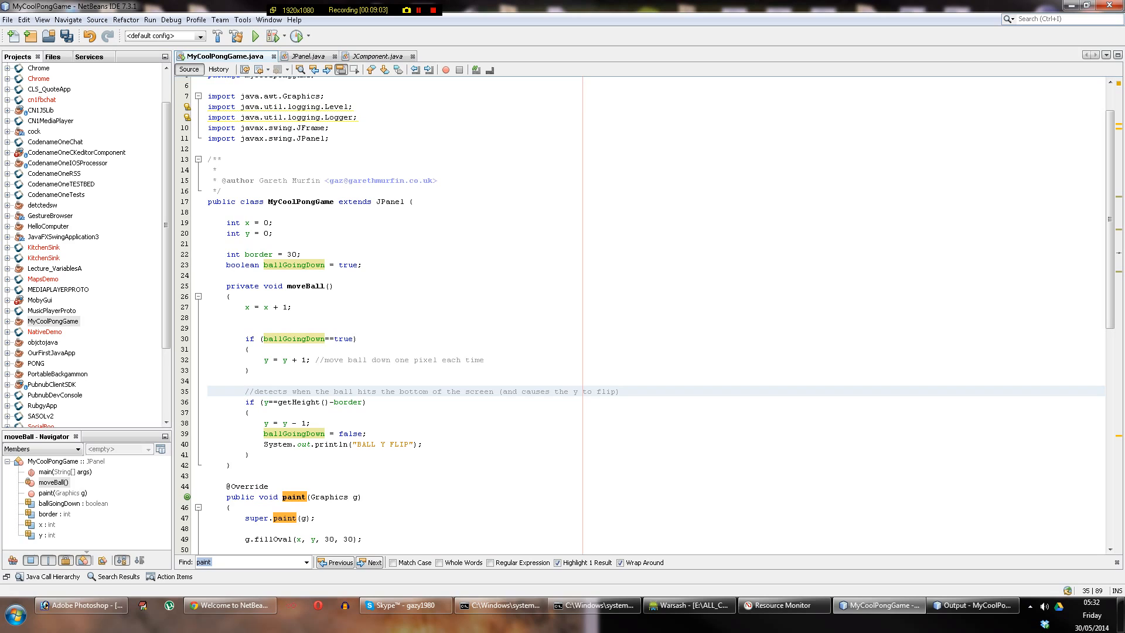
click(619, 391)
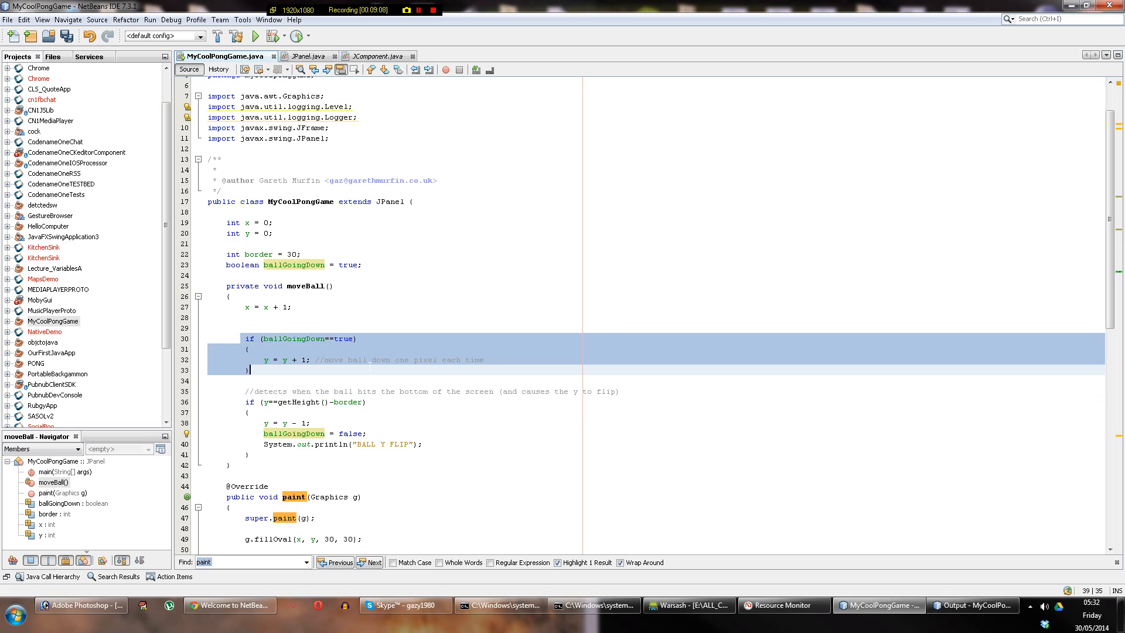
Paste a copy of the move-down block below it and change its check to ballGoingDown==false.
click(251, 369)
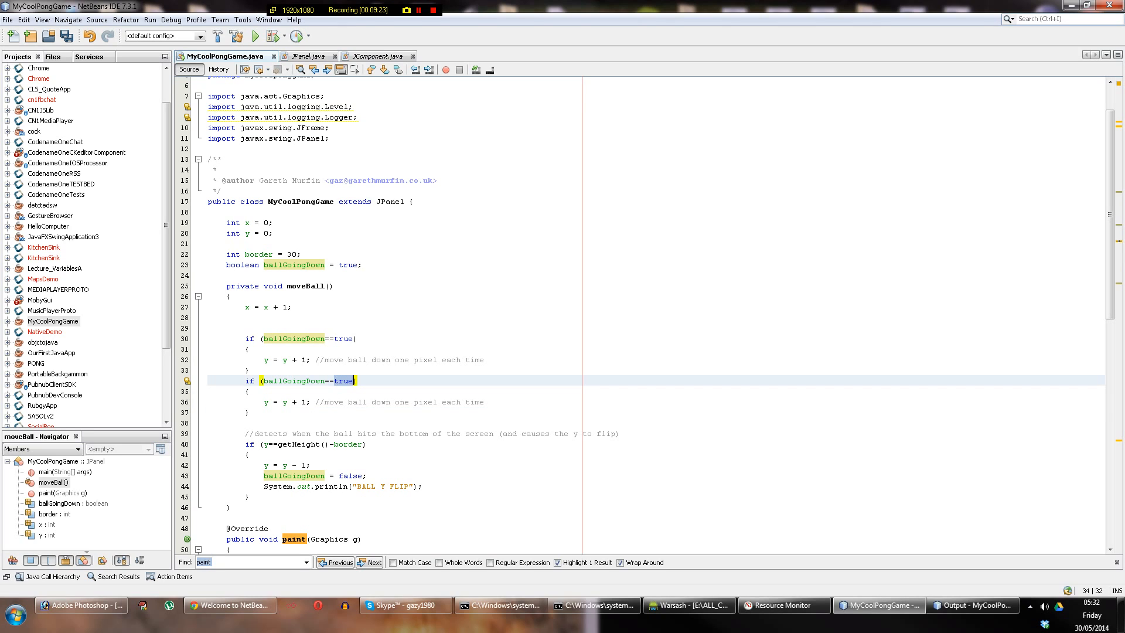
text(fals)
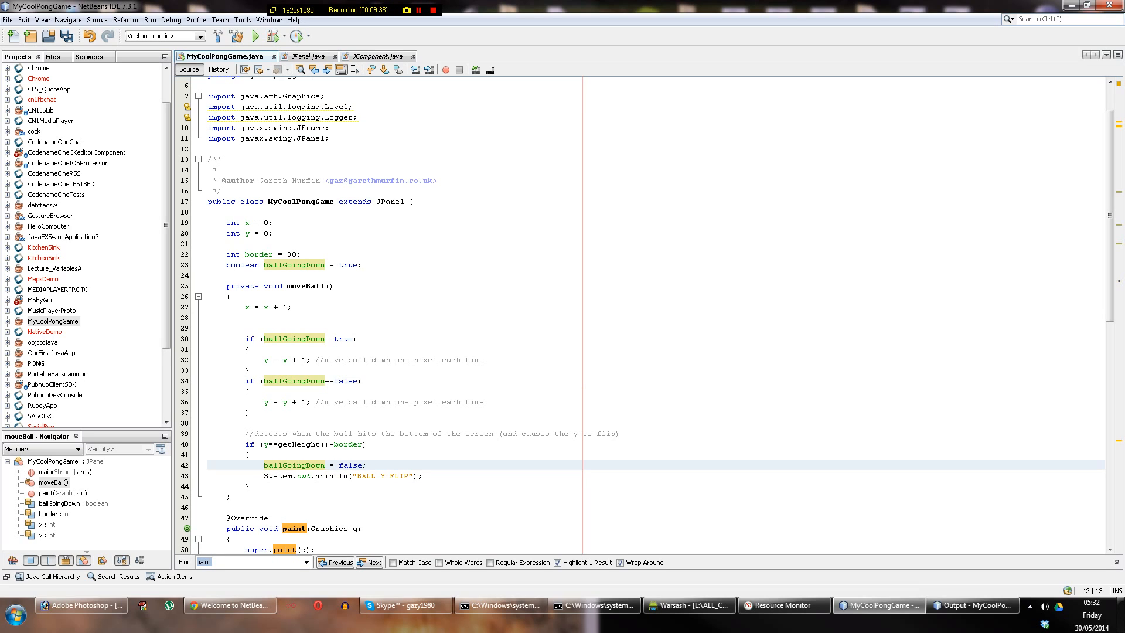
click(267, 402)
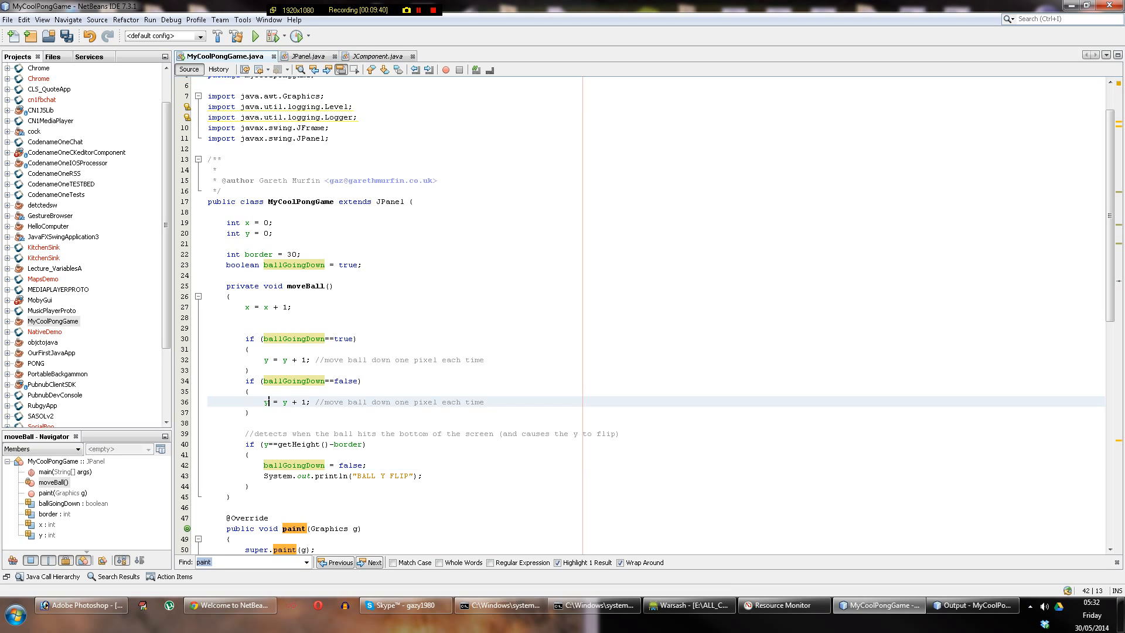